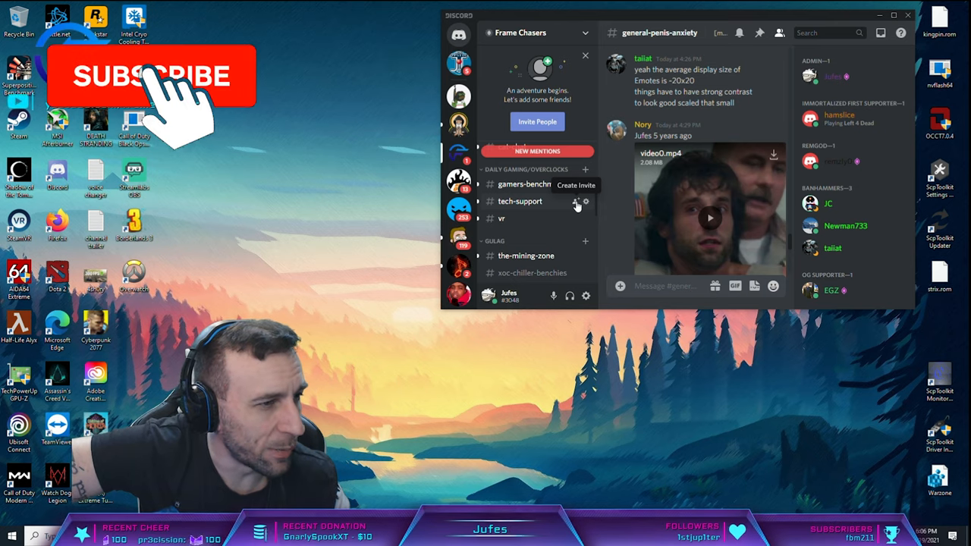
- Bring the blank untitled Notepad note to the front over the Frame Chasers Discord server
{"action": "left_click", "coordinate": [160, 76]}
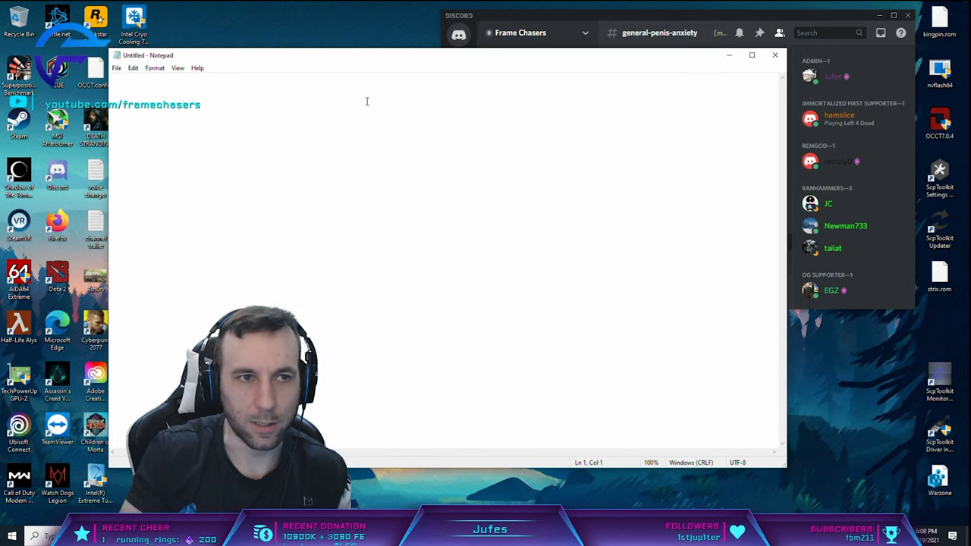
- Type the heading 'WATERBLOCK cpu + gpu' followed by a blank line
{"action": "type", "text": "WATERBL"}
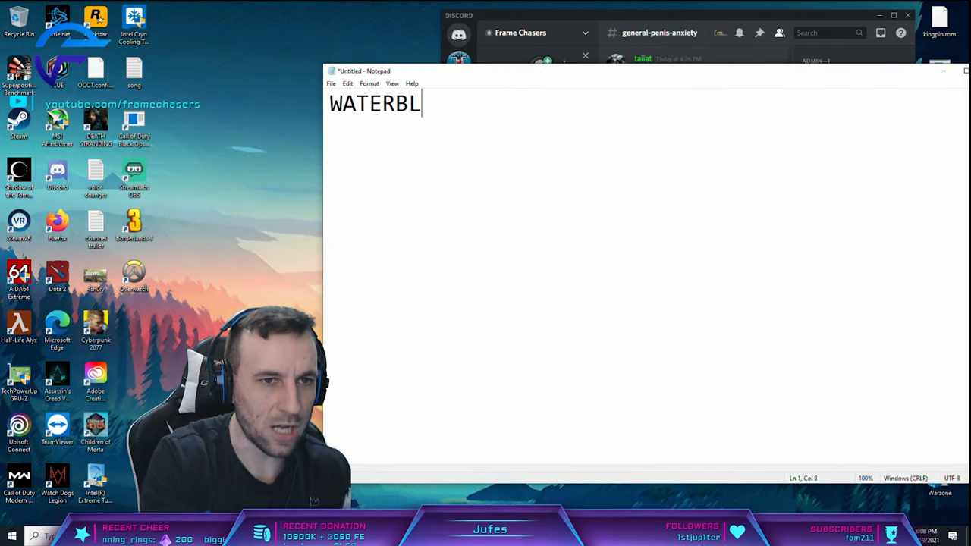
{"action": "type", "text": "OCK cpu"}
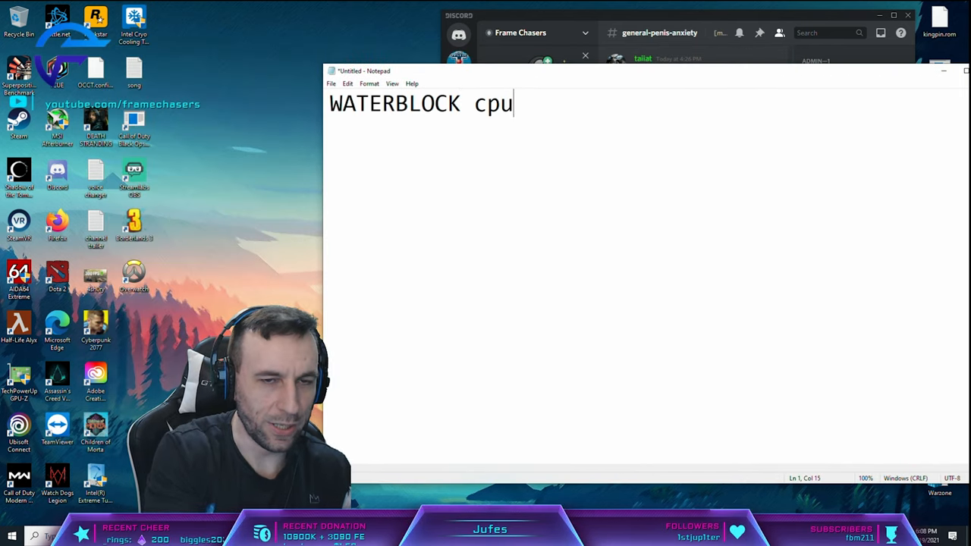
{"action": "type", "text": "+ gpu"}
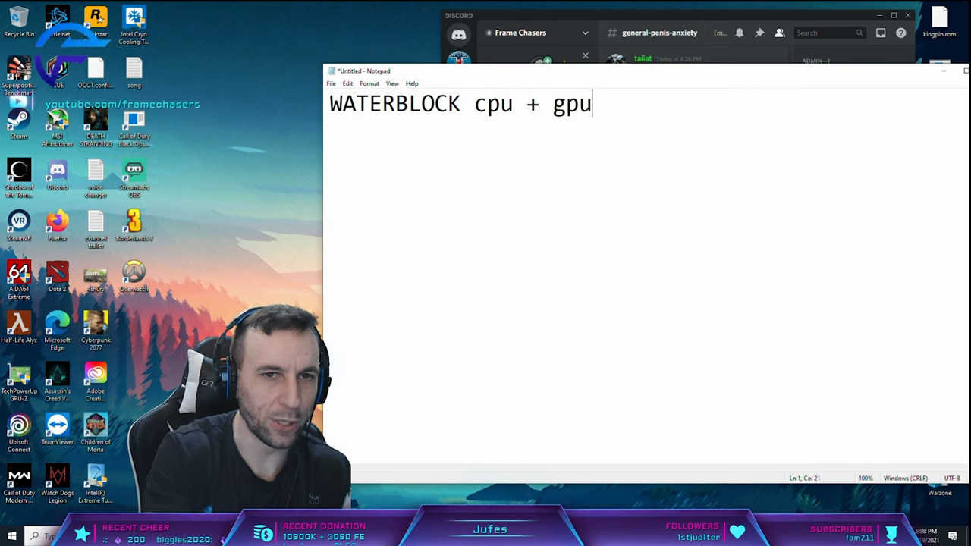
{"action": "key", "text": "Enter"}
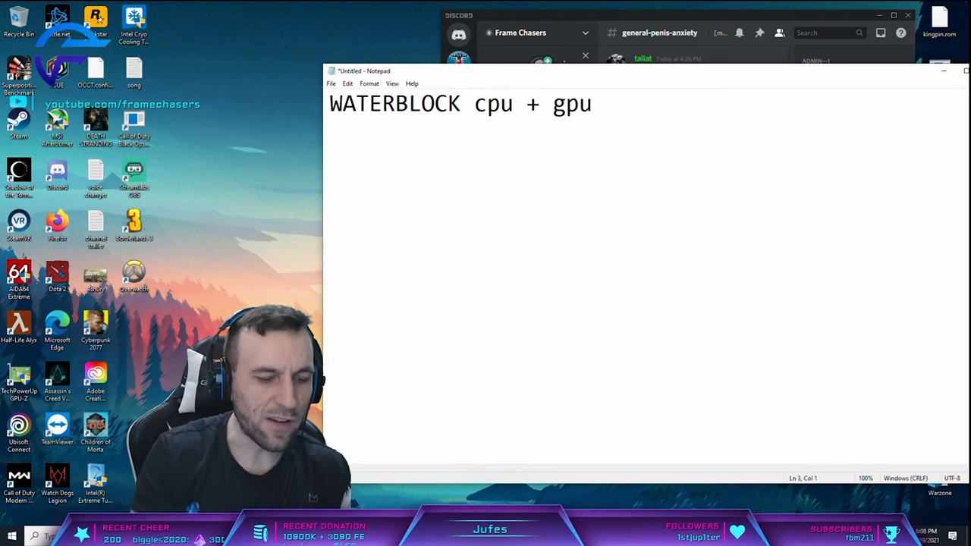
- List the prices 100$, 200$, 150$, 250$, 50$, 100$ and 20$ on separate lines
{"action": "type", "text": "100$"}
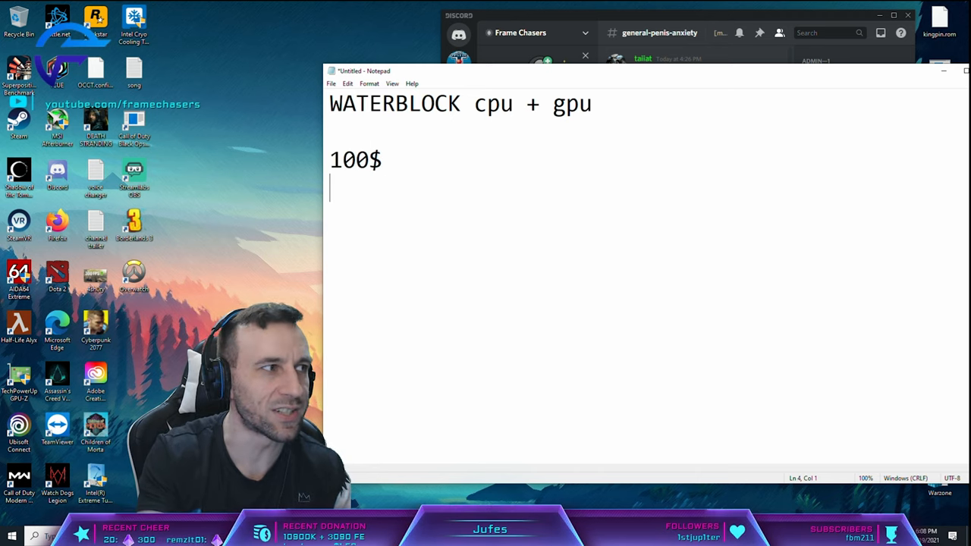
{"action": "type", "text": "200$"}
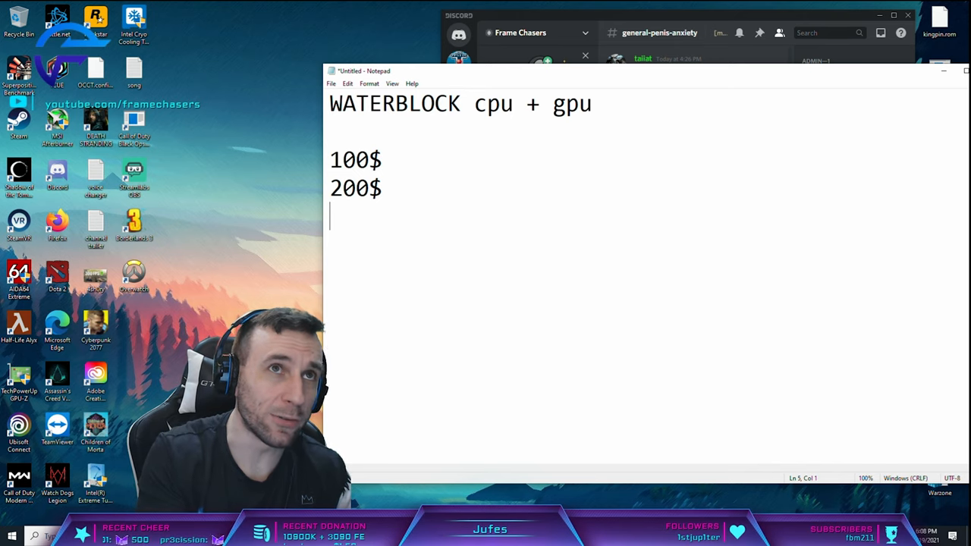
{"action": "type", "text": "150"}
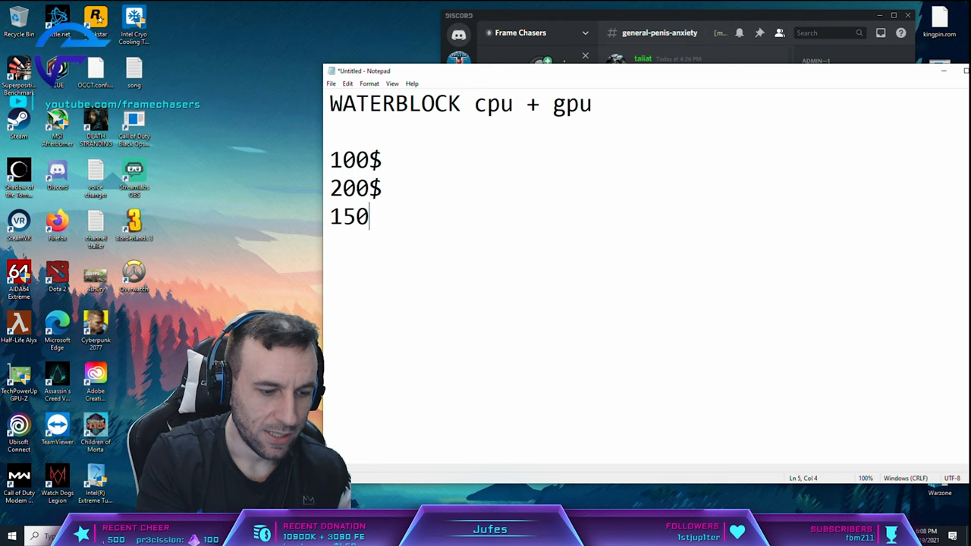
{"action": "type", "text": "$"}
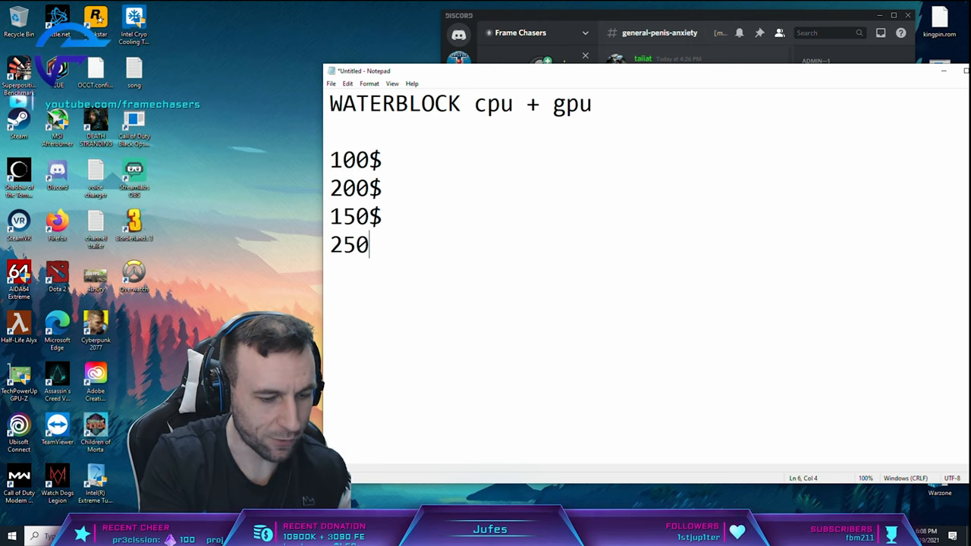
{"action": "type", "text": "$"}
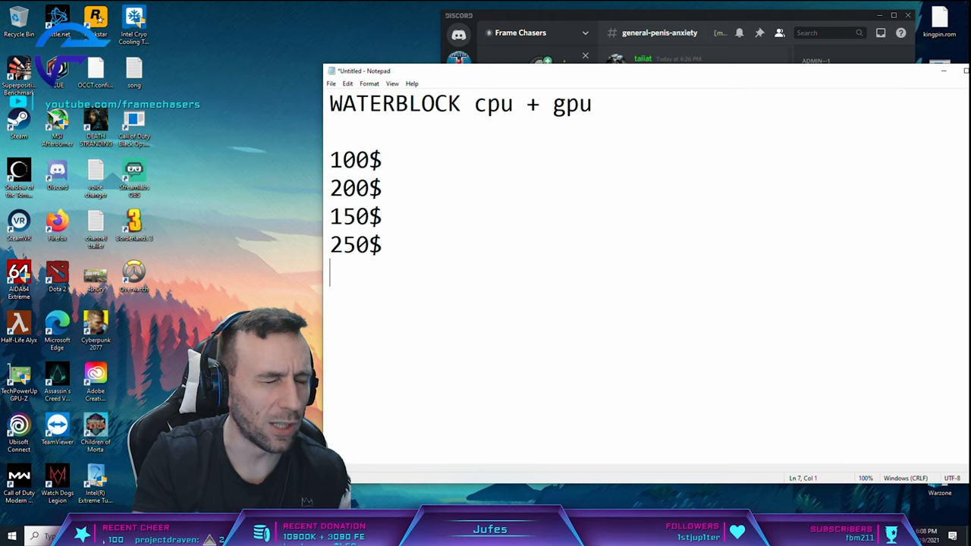
{"action": "type", "text": "50"}
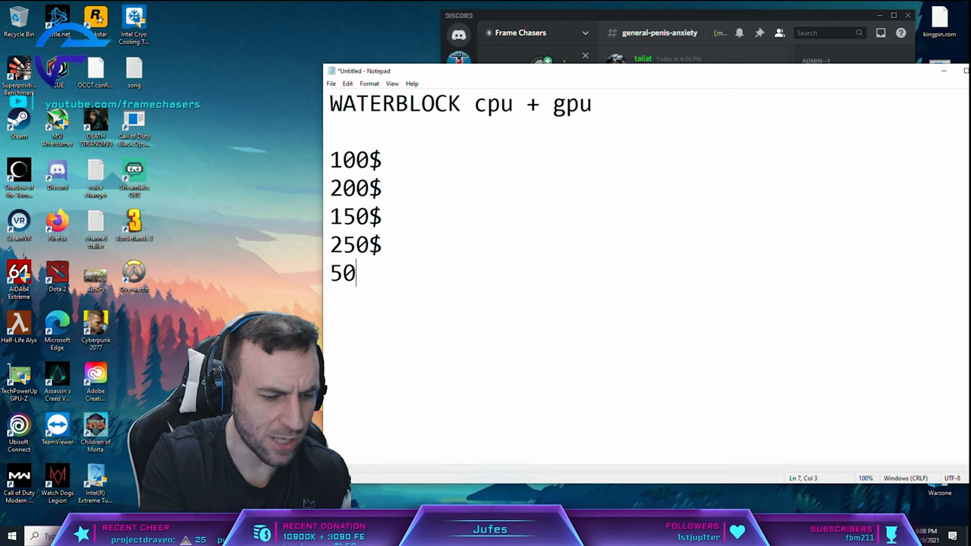
{"action": "type", "text": "$"}
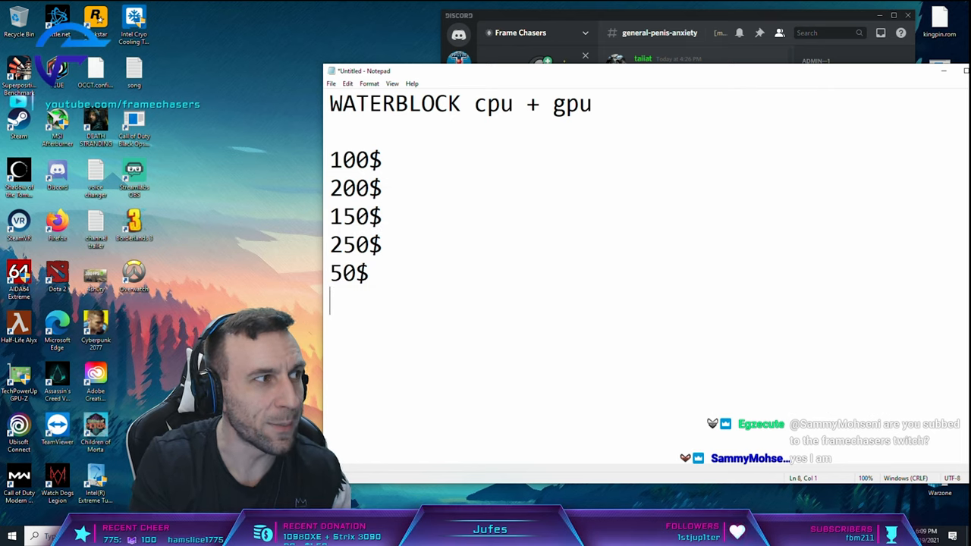
{"action": "type", "text": "100$"}
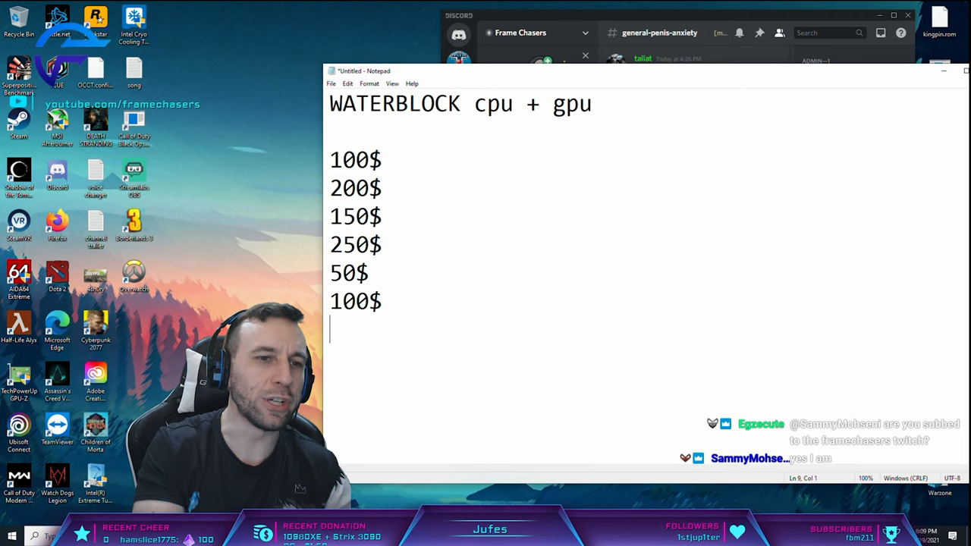
{"action": "type", "text": "20$"}
{"action": "left_click", "coordinate": [47, 537]}
{"action": "type", "text": "CALC"}
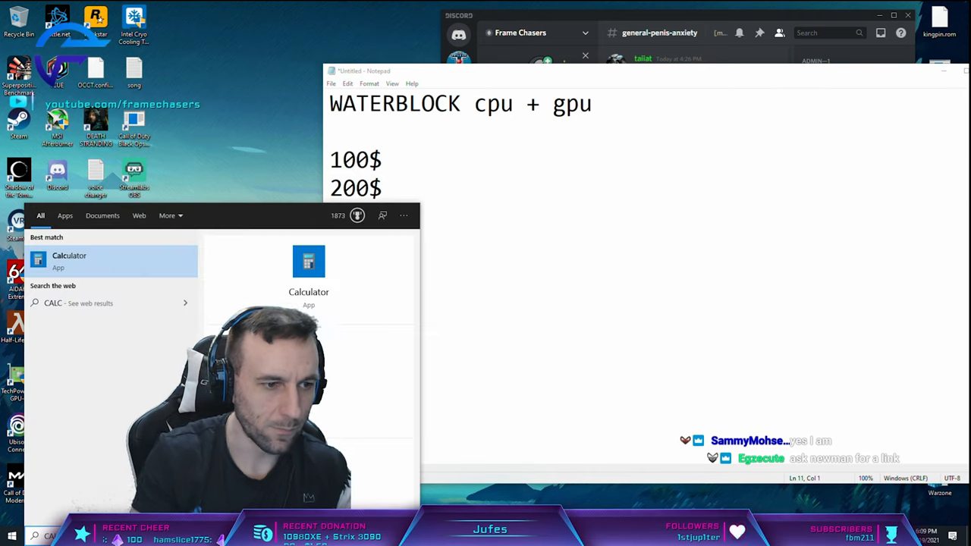
- Launch Calculator from the Start search, then add a 900 total to the note
{"action": "left_click", "coordinate": [82, 304]}
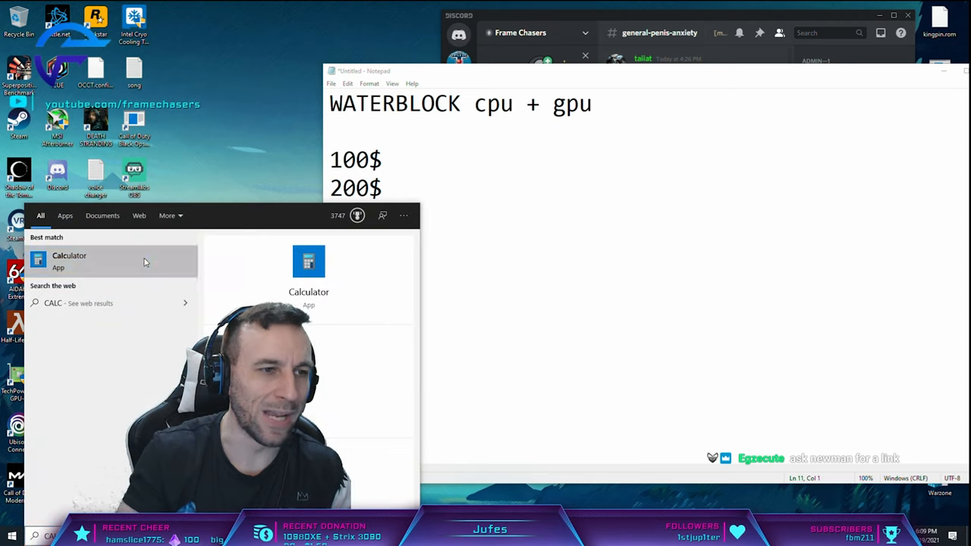
{"action": "left_click", "coordinate": [70, 256]}
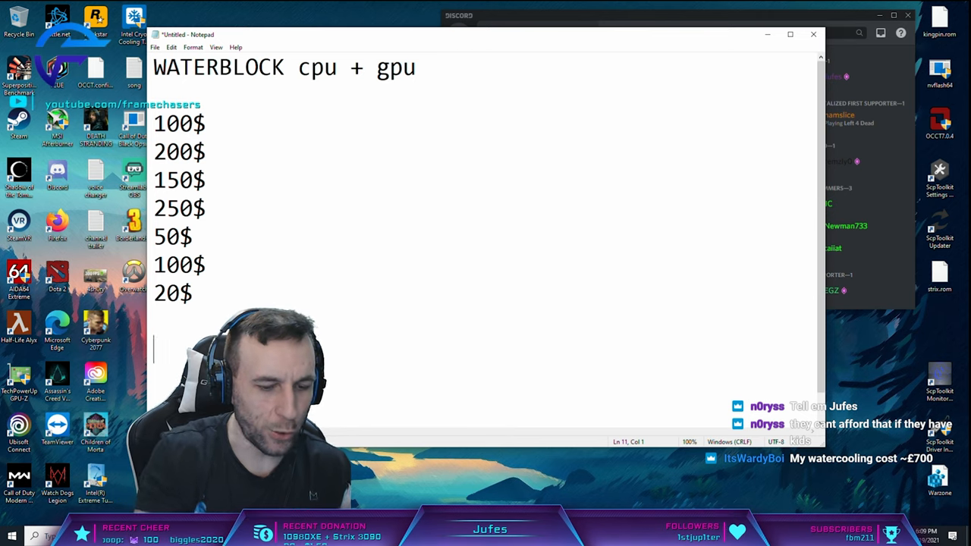
{"action": "type", "text": "900$"}
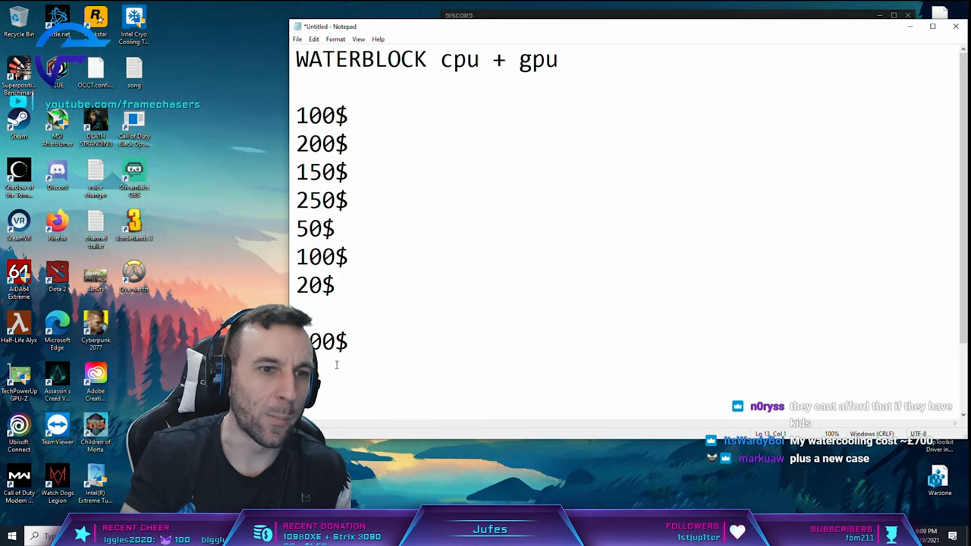
- Add the lines '100MHZ CPU' and '3080 STRIX 200-300' below the 900$ total
{"action": "type", "text": "00"}
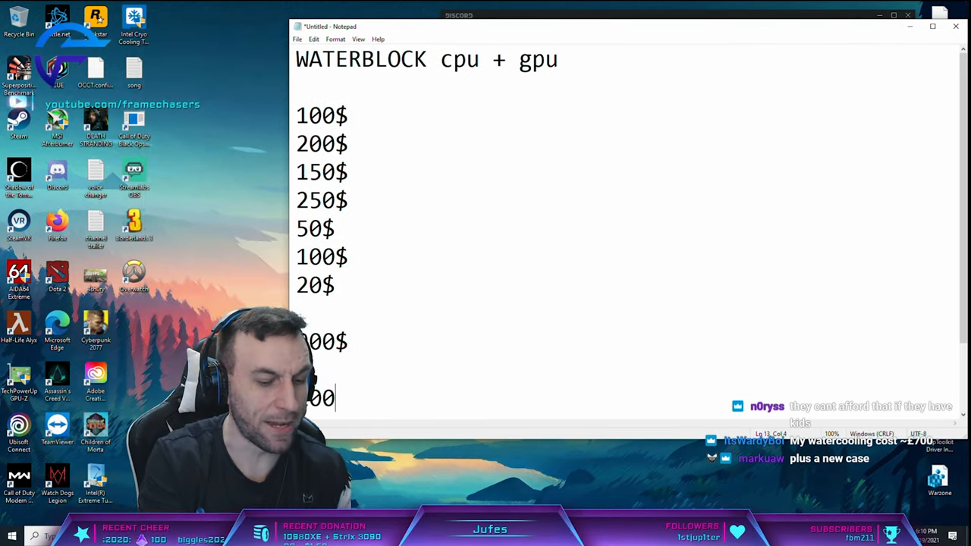
{"action": "type", "text": "MHZ CPU"}
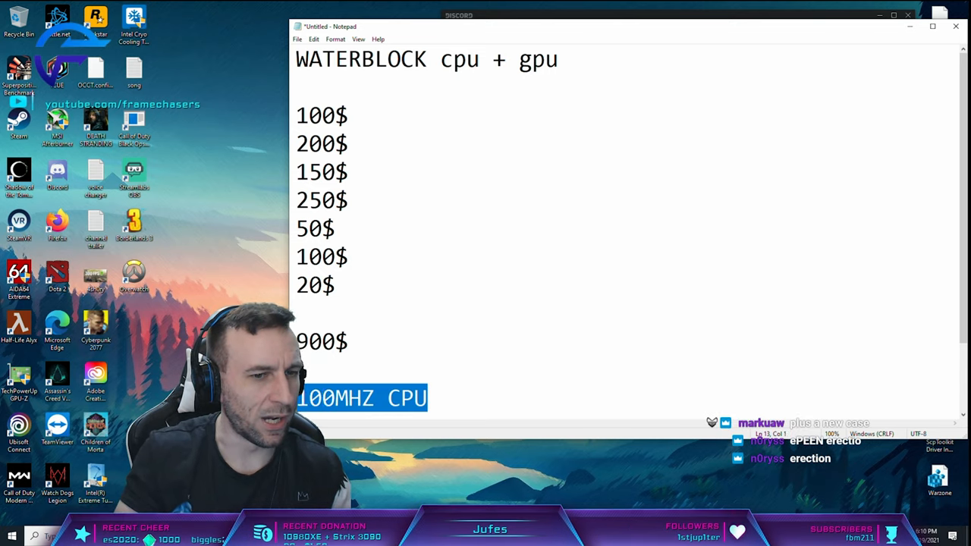
{"action": "left_click", "coordinate": [427, 398]}
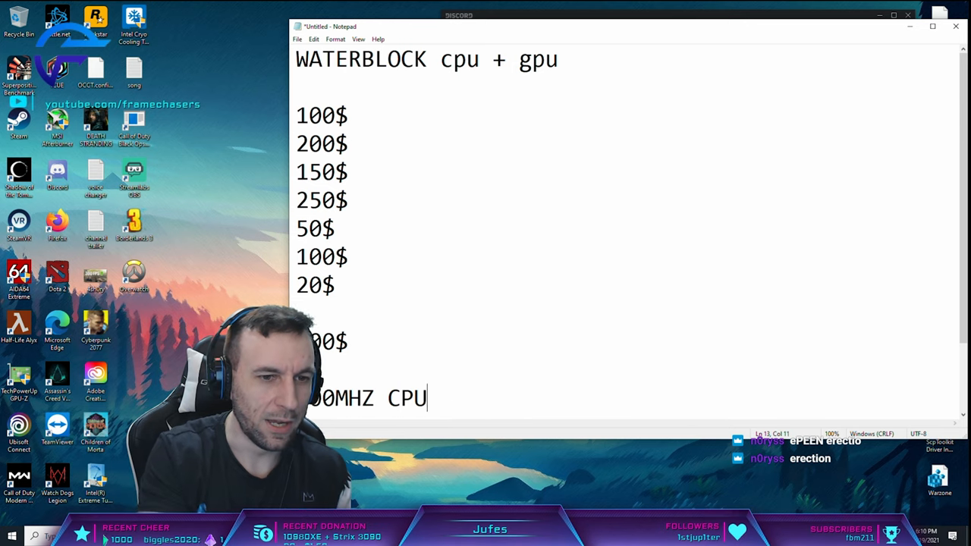
{"action": "type", "text": "80 STRIX"}
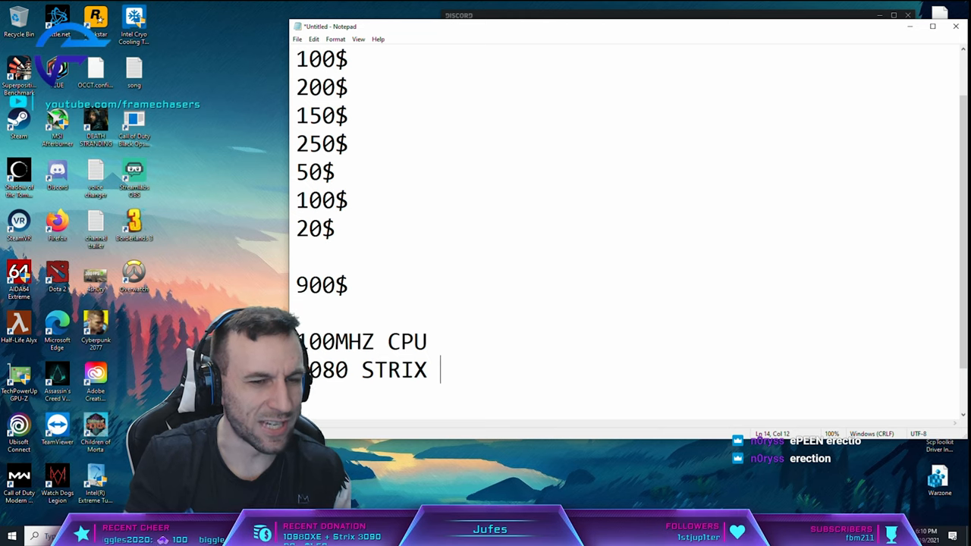
{"action": "type", "text": "200-30"}
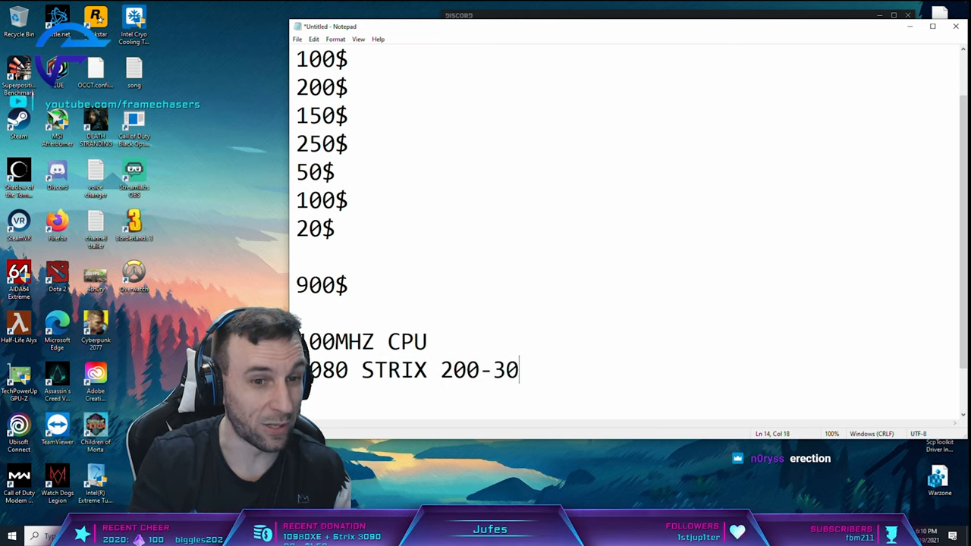
{"action": "type", "text": "0"}
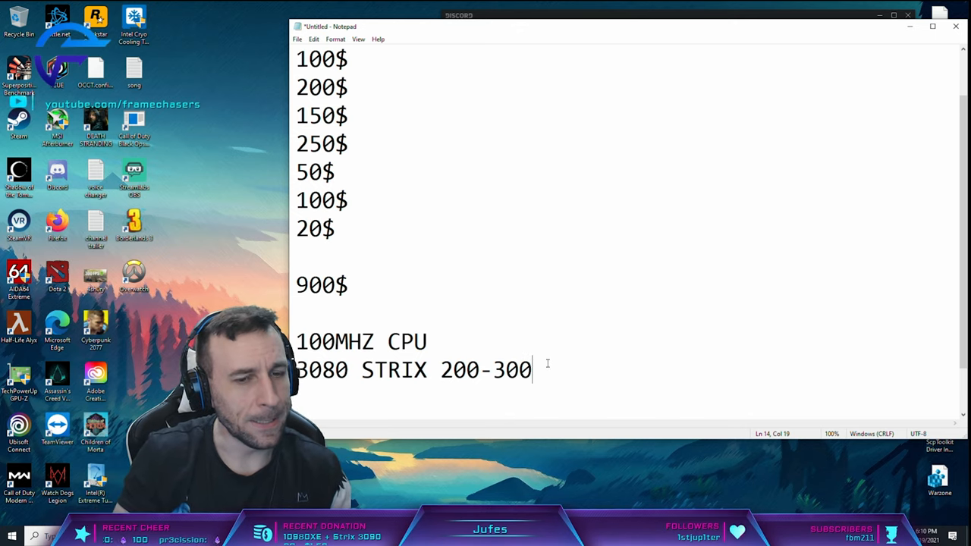
{"action": "left_click", "coordinate": [10, 532]}
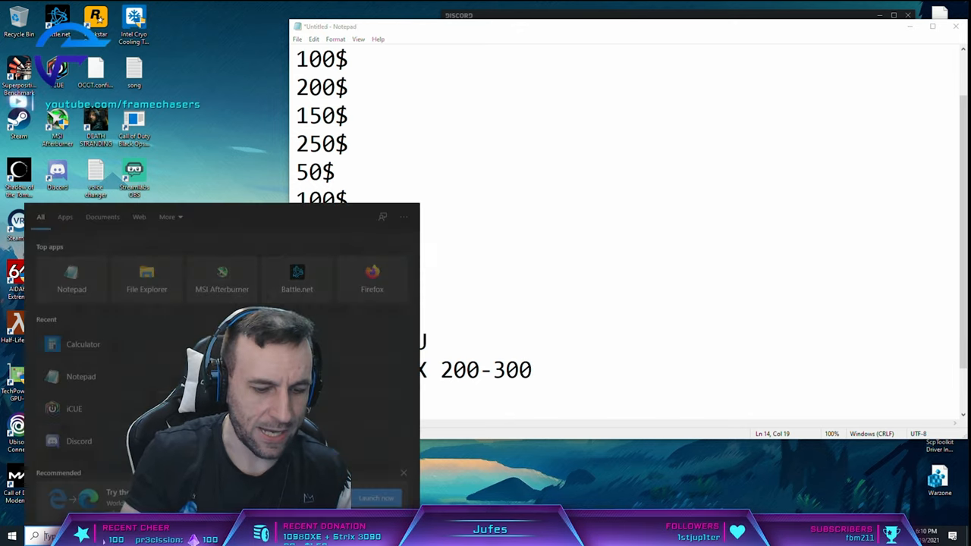
- Return to the note and append 16% to the 3080 STRIX 200-300 line
{"action": "left_click", "coordinate": [82, 343]}
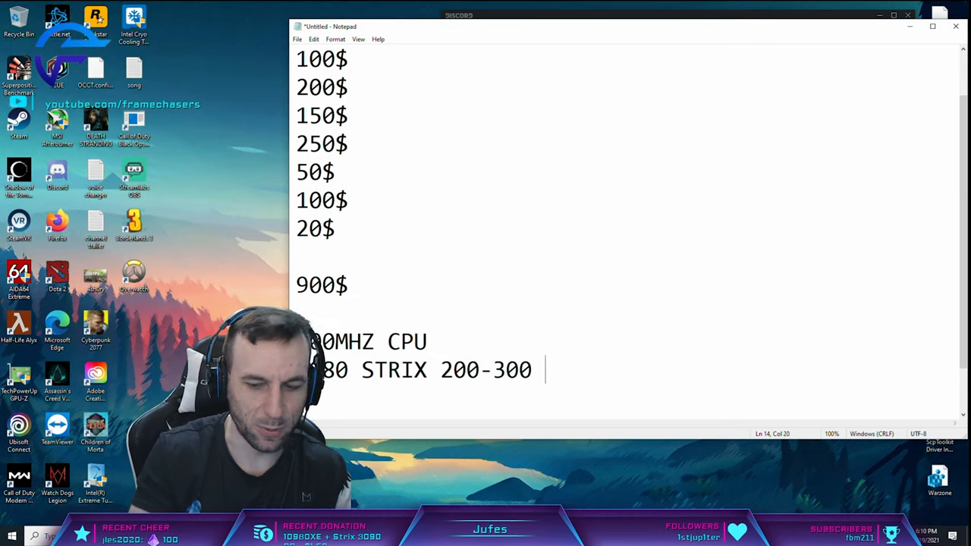
{"action": "type", "text": "16%"}
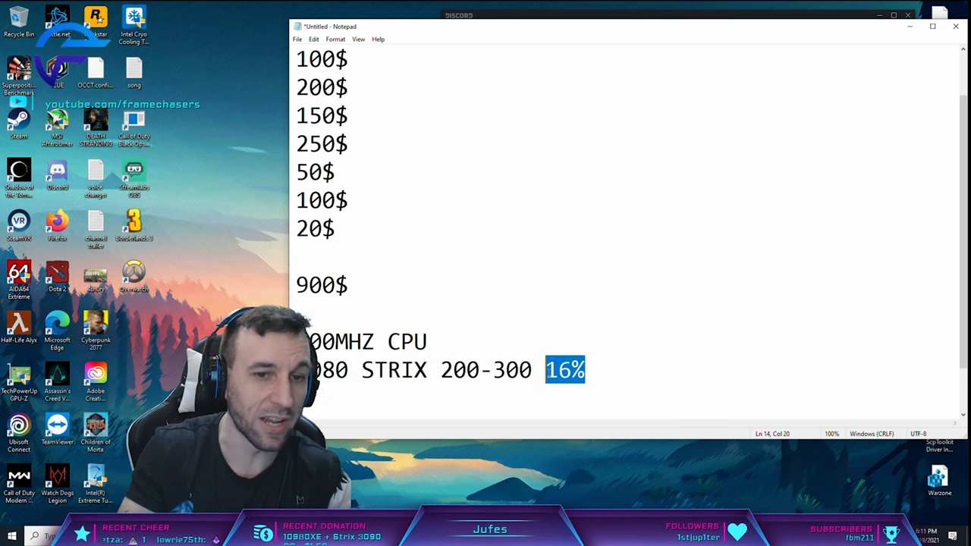
{"action": "left_click", "coordinate": [616, 368]}
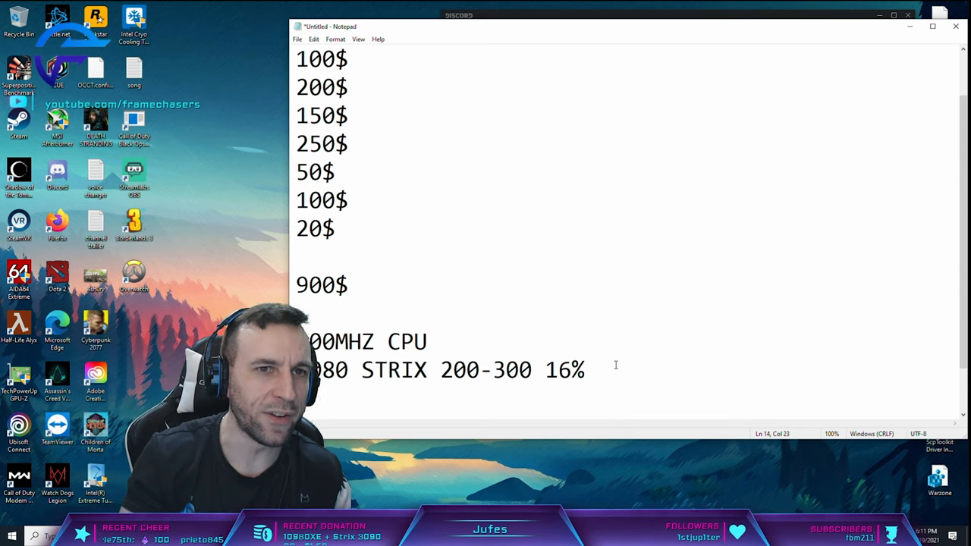
- Select all the note's text, from WATERBLOCK cpu + gpu through the hardware lines
{"action": "double_click", "coordinate": [565, 371]}
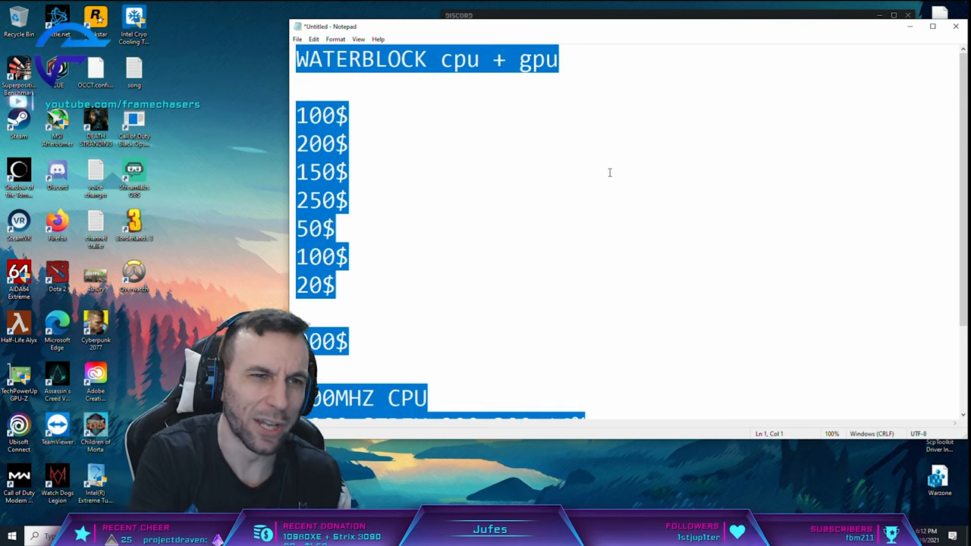
- Replace the note with '180' and, two lines below, '64 CORE ONE'
{"action": "key", "text": "Delete"}
{"action": "type", "text": "1"}
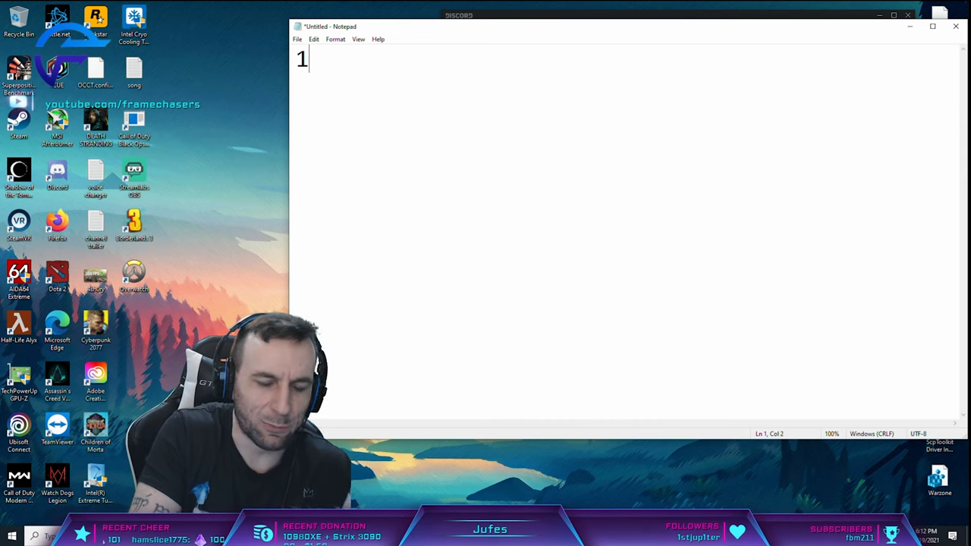
{"action": "type", "text": "80"}
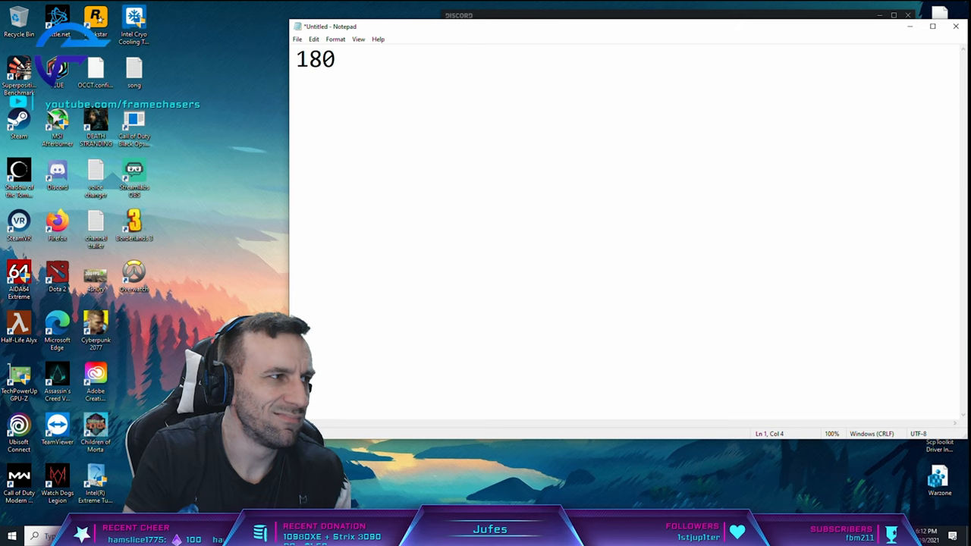
{"action": "key", "text": "enter"}
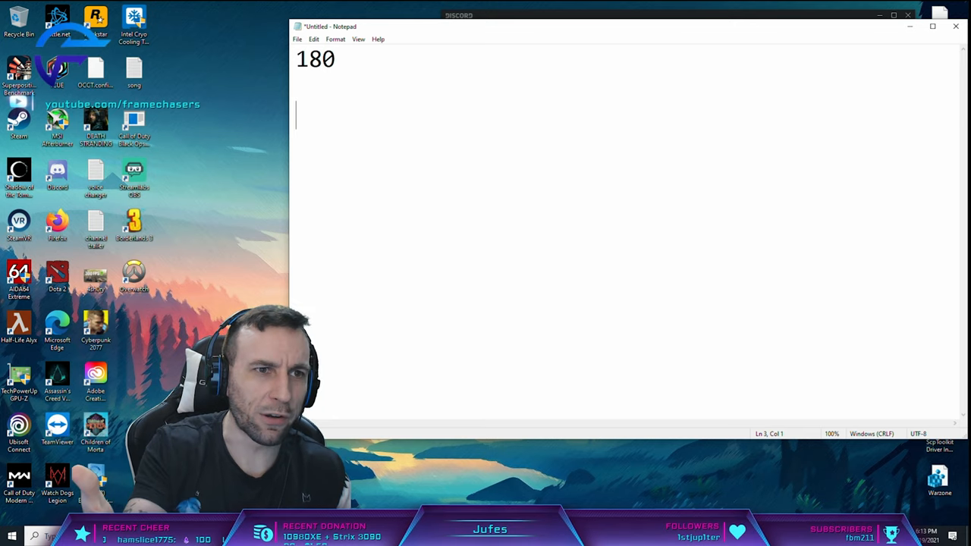
{"action": "type", "text": "64 CORE ONE"}
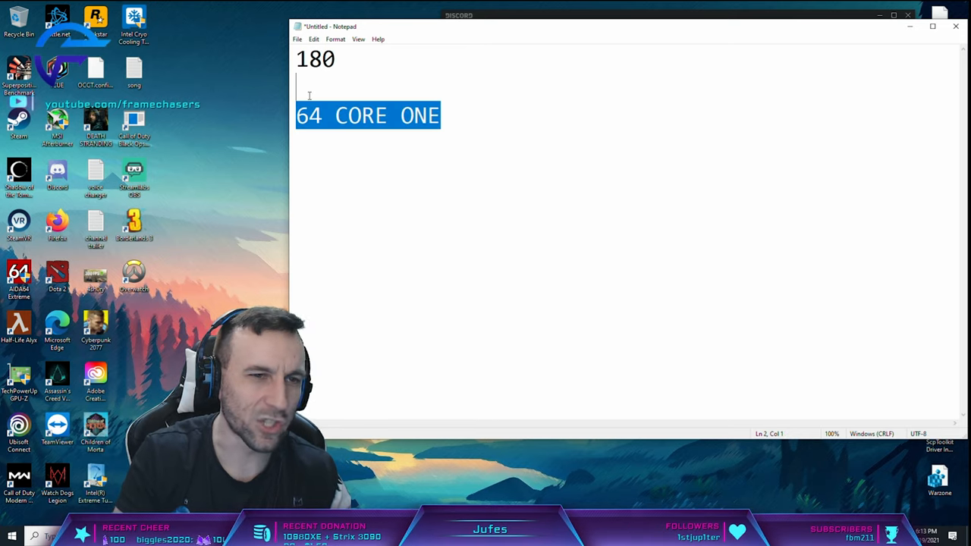
{"action": "double_click", "coordinate": [420, 116]}
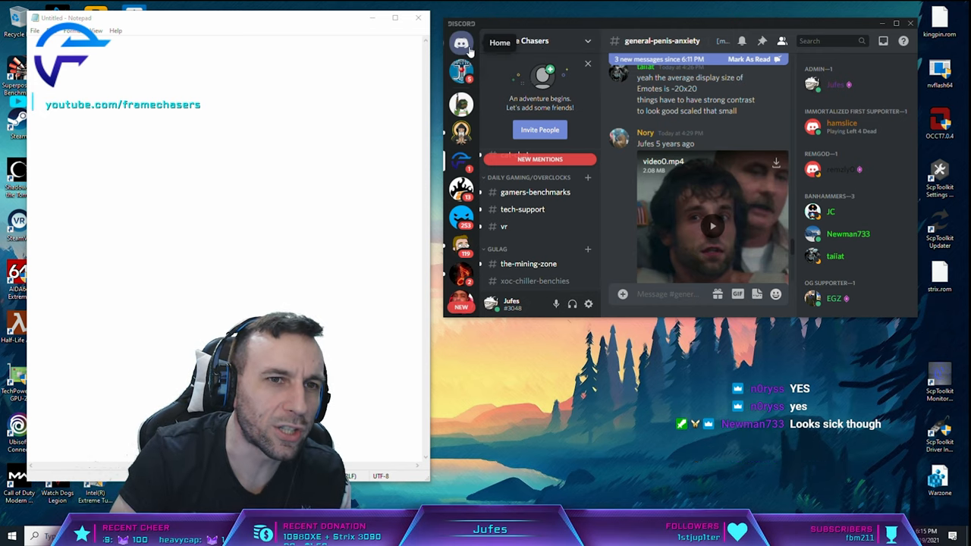
{"action": "left_click", "coordinate": [455, 42]}
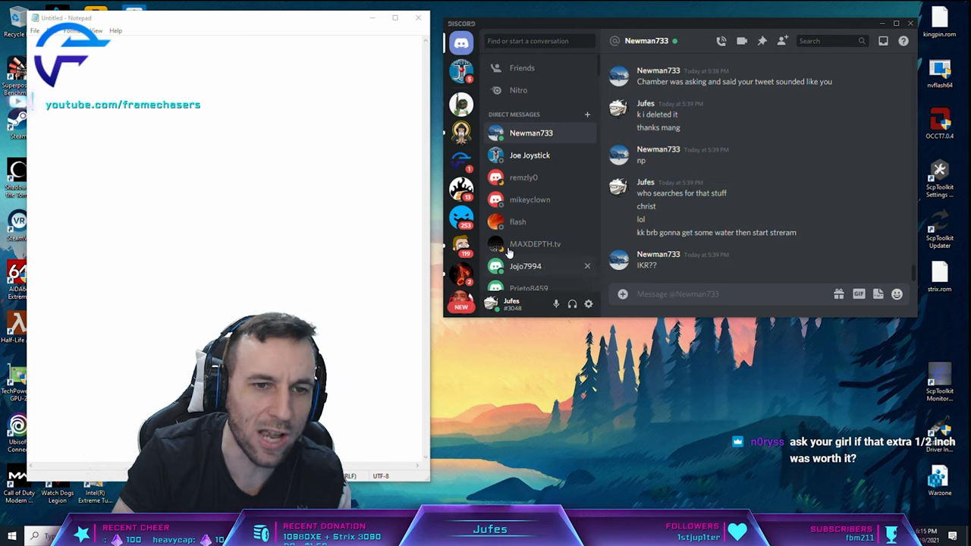
{"action": "mouse_move", "coordinate": [460, 160]}
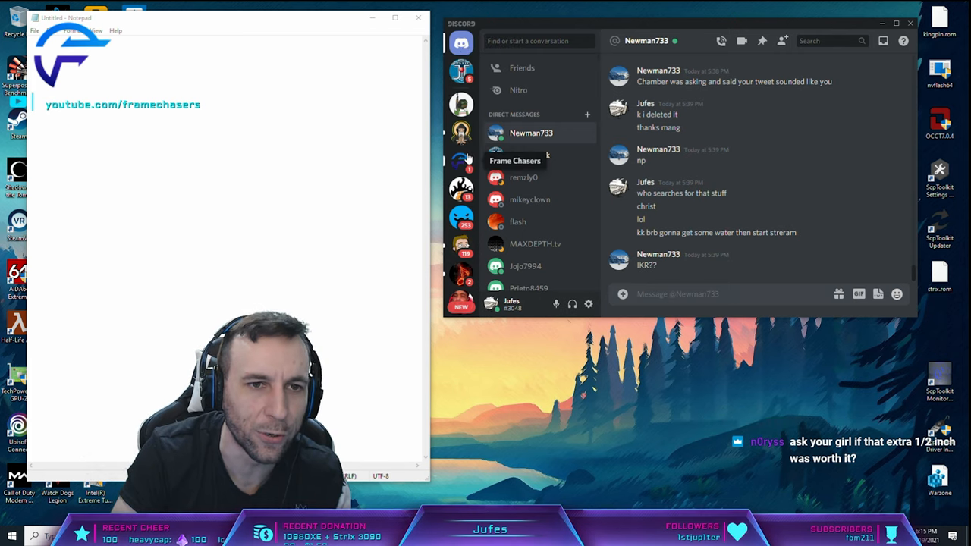
{"action": "left_click", "coordinate": [461, 160]}
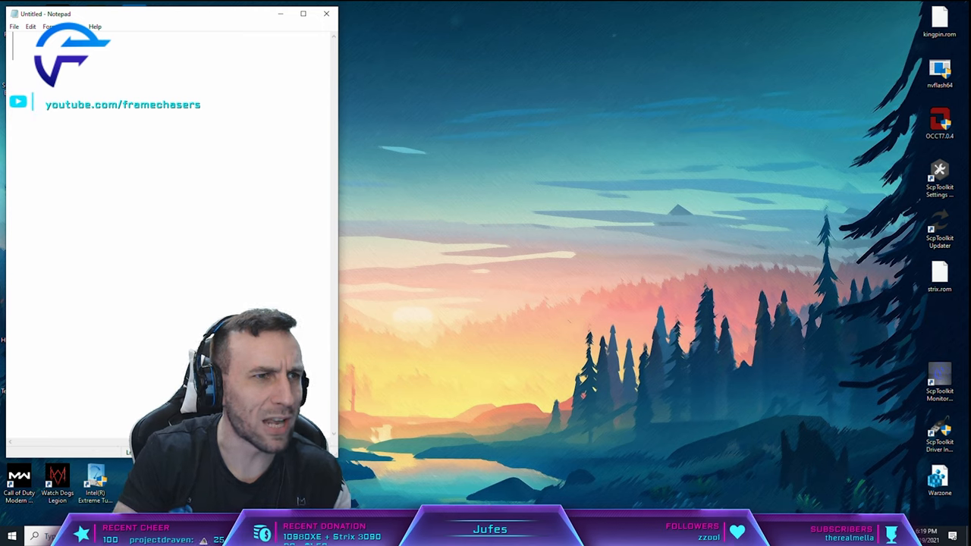
{"action": "mouse_move", "coordinate": [262, 70]}
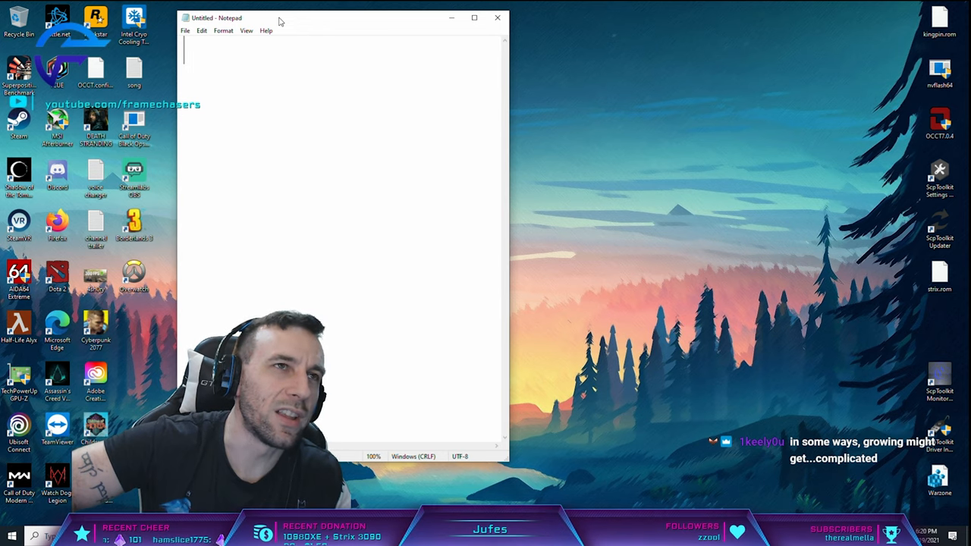
- Type 'Hardware Andy's' into the note and widen the Notepad window
{"action": "type", "text": "Har"}
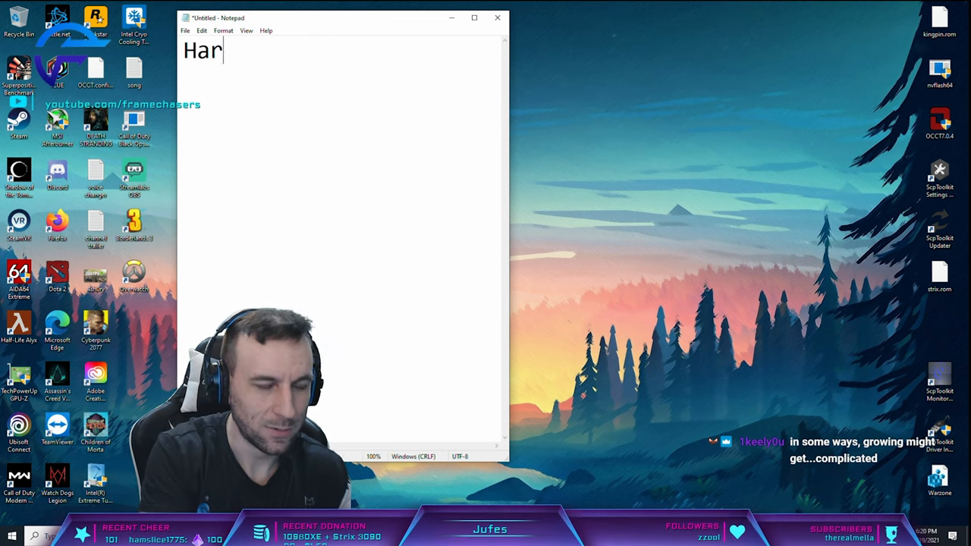
{"action": "type", "text": "dare"}
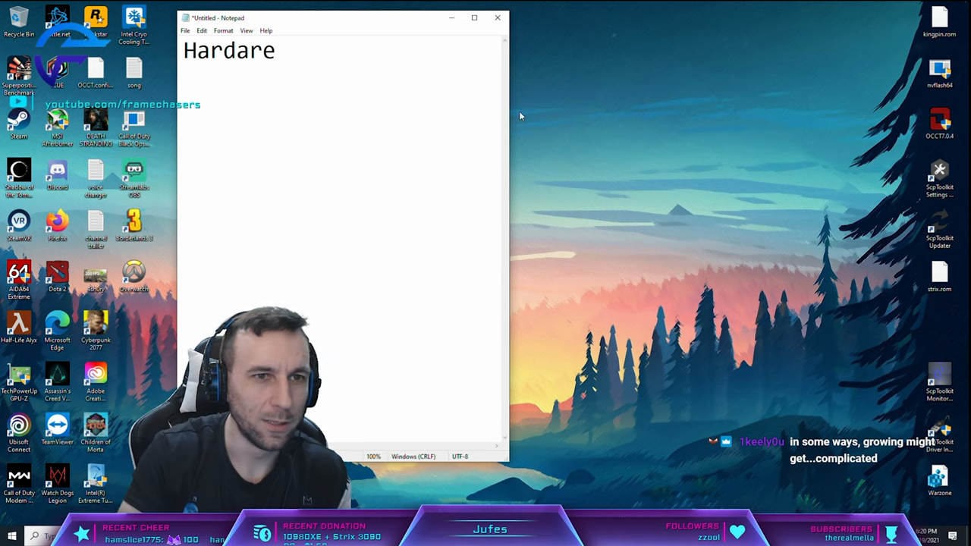
{"action": "left_click_drag", "start_coordinate": [342, 17], "coordinate": [553, 46]}
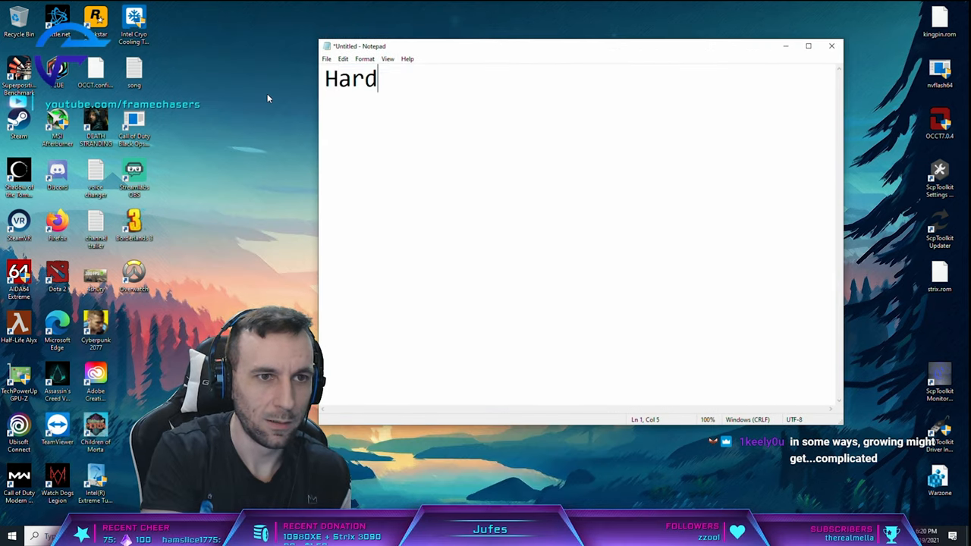
{"action": "type", "text": "ware Andy's"}
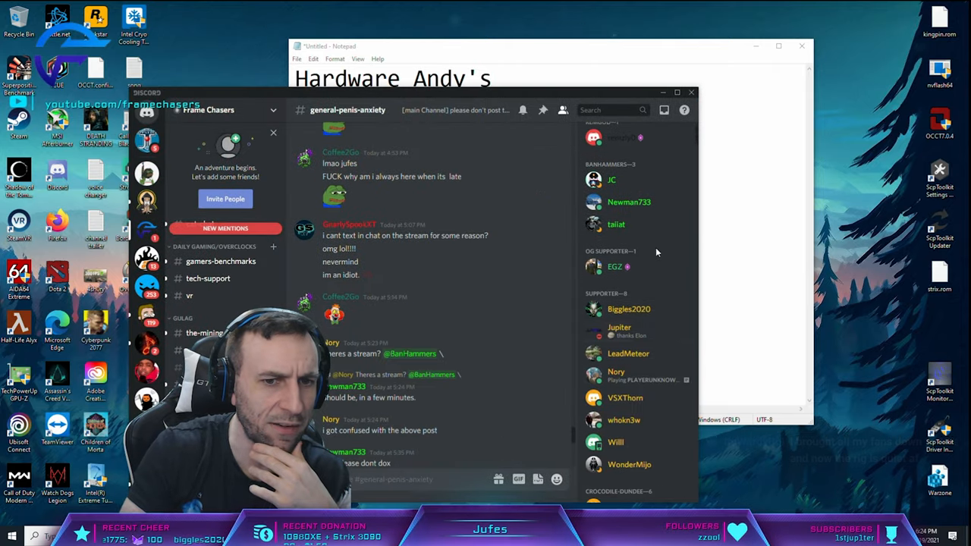
- Scroll down through the YouTube home page
{"action": "scroll", "scroll_direction": "down", "scroll_amount": 3}
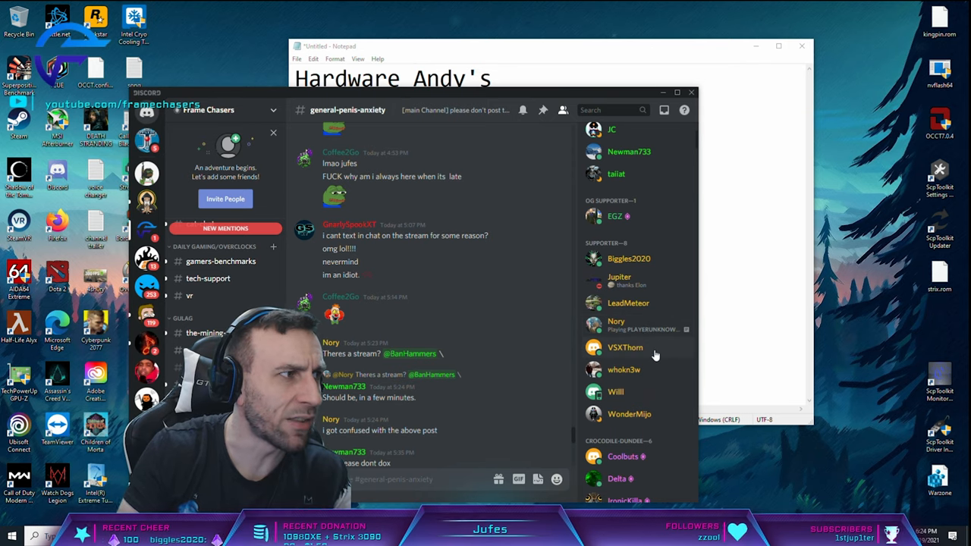
{"action": "scroll", "scroll_direction": "down", "scroll_amount": 3}
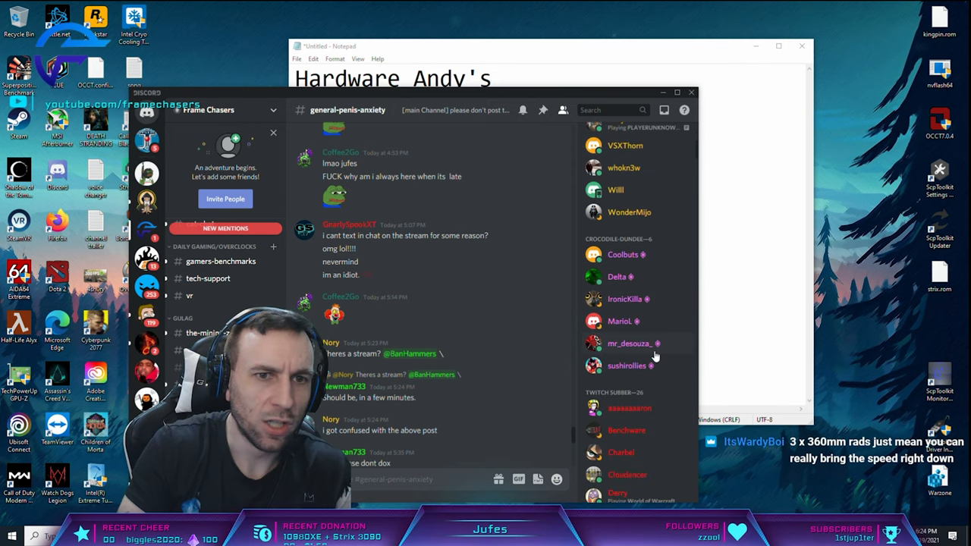
{"action": "scroll", "scroll_direction": "down", "scroll_amount": 3}
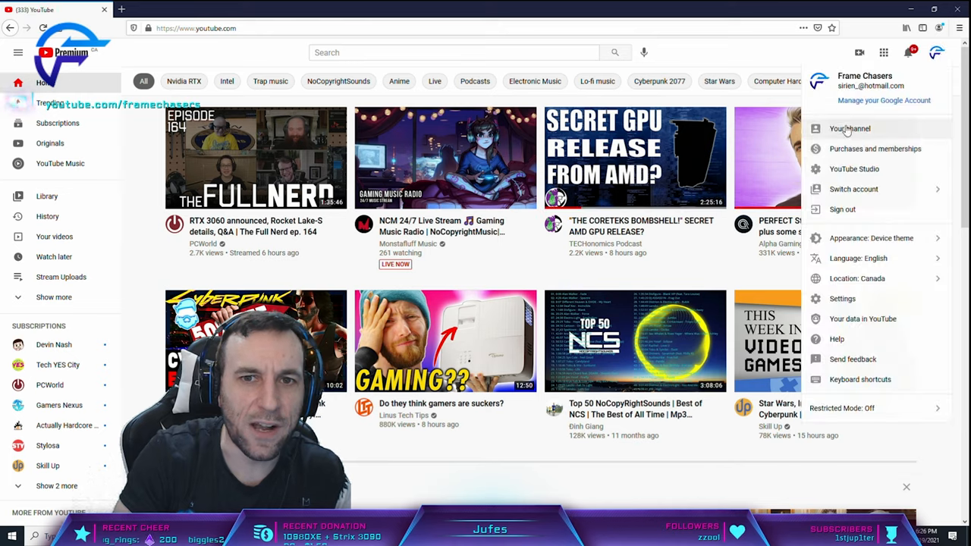
- Go from the Frame Chasers channel's Videos tab into YouTube Studio's comments list
{"action": "left_click", "coordinate": [849, 129]}
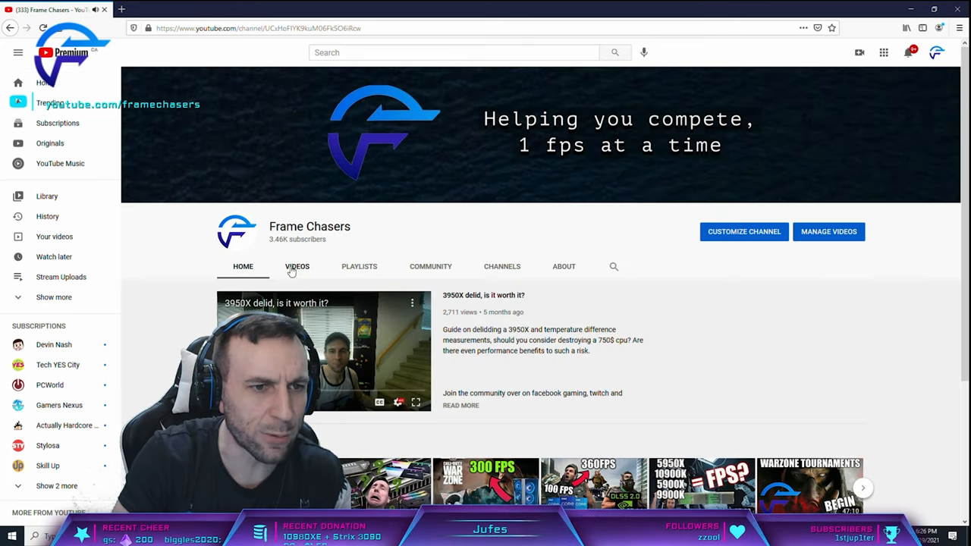
{"action": "left_click", "coordinate": [296, 266]}
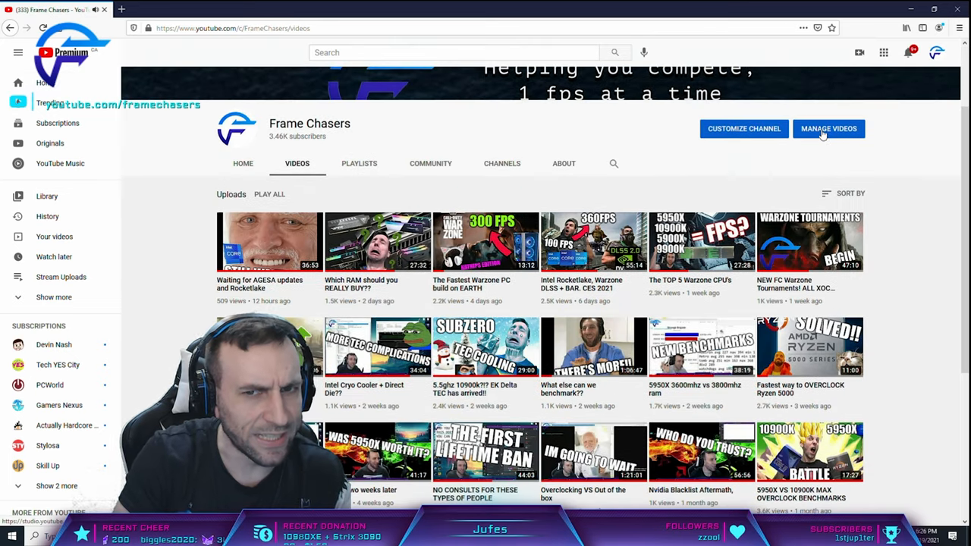
{"action": "left_click", "coordinate": [829, 129]}
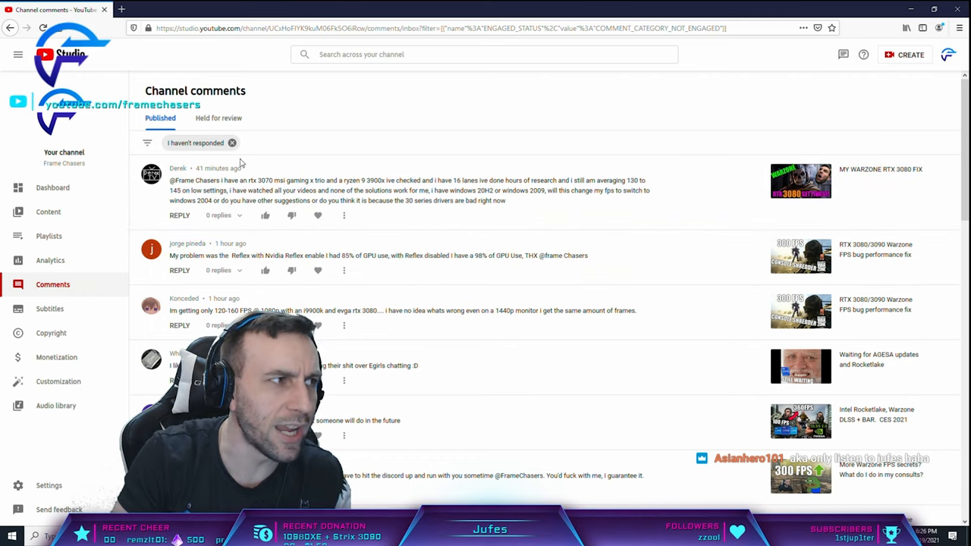
{"action": "scroll", "scroll_direction": "down", "scroll_amount": 3}
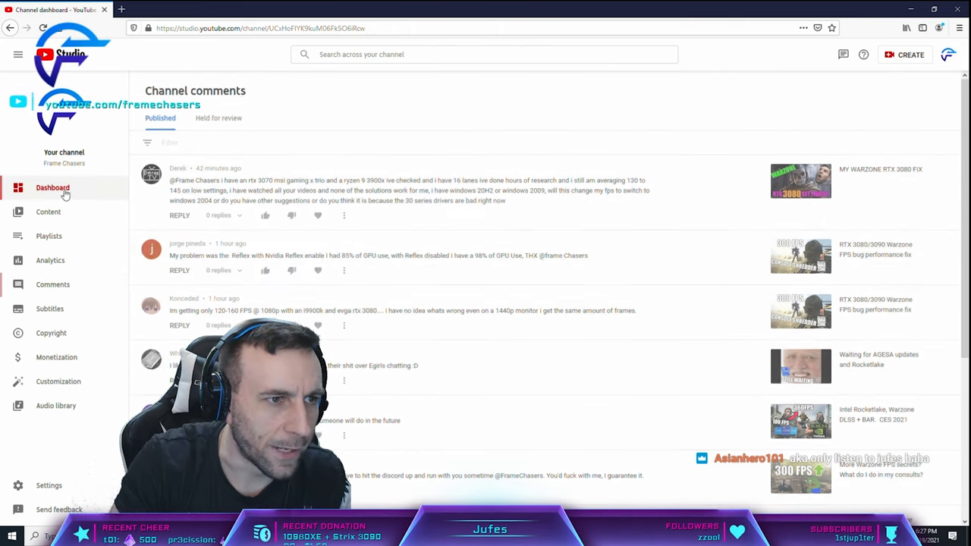
- Open the 'Which RAM should you REALLY BUY??' video from the Studio dashboard and view its public watch page
{"action": "left_click", "coordinate": [52, 187]}
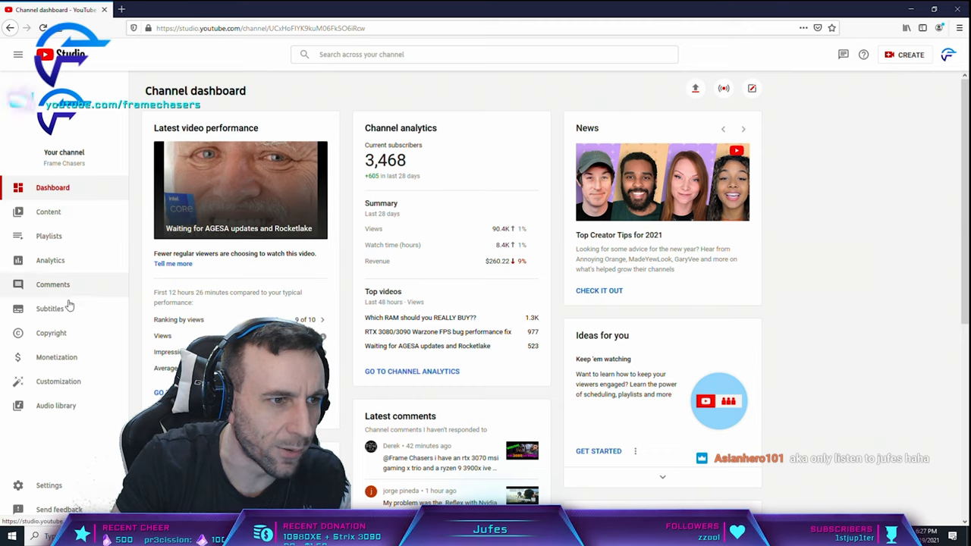
{"action": "left_click", "coordinate": [47, 211]}
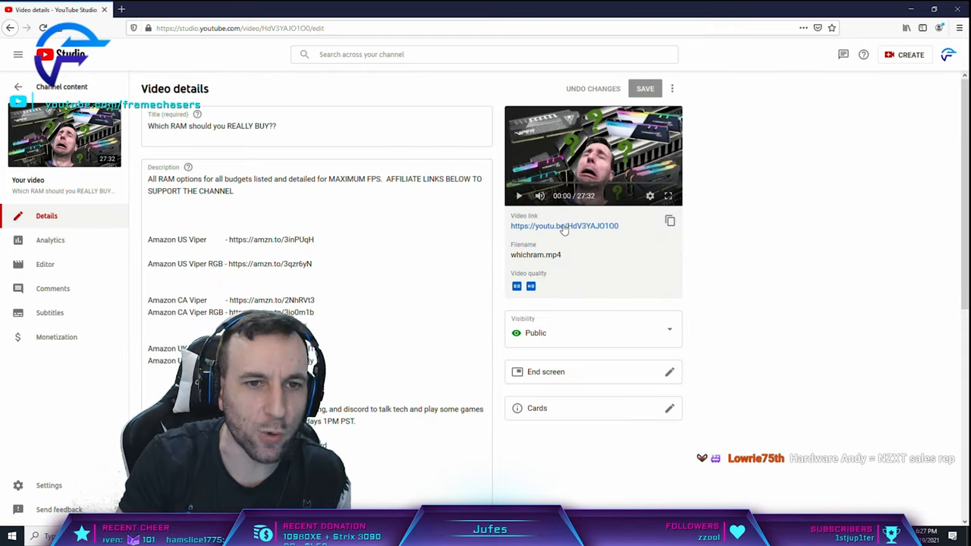
{"action": "left_click", "coordinate": [565, 226]}
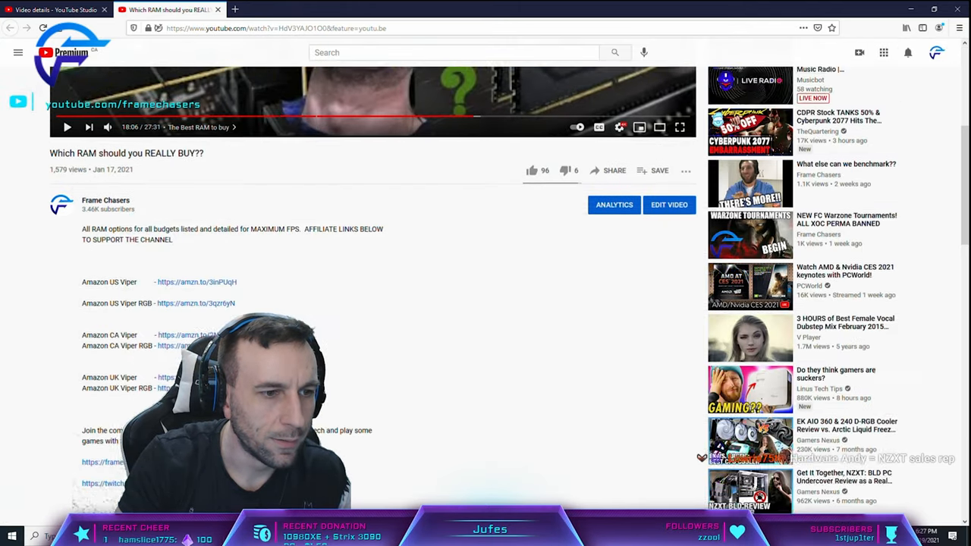
- Scroll to the RAM video's comments and highlight the benchmark timings in the overclocking comment
{"action": "scroll", "scroll_direction": "down", "scroll_amount": 3}
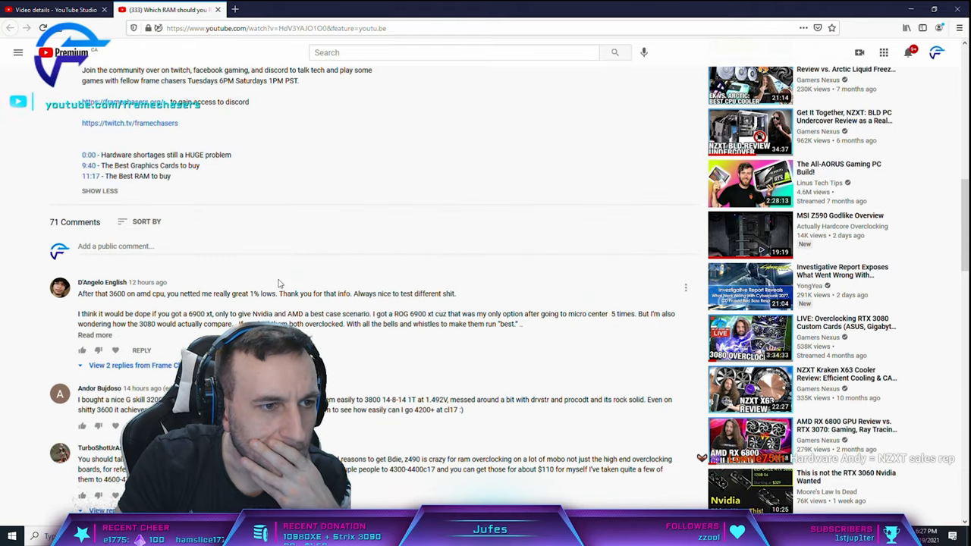
{"action": "scroll", "scroll_direction": "down", "scroll_amount": 3}
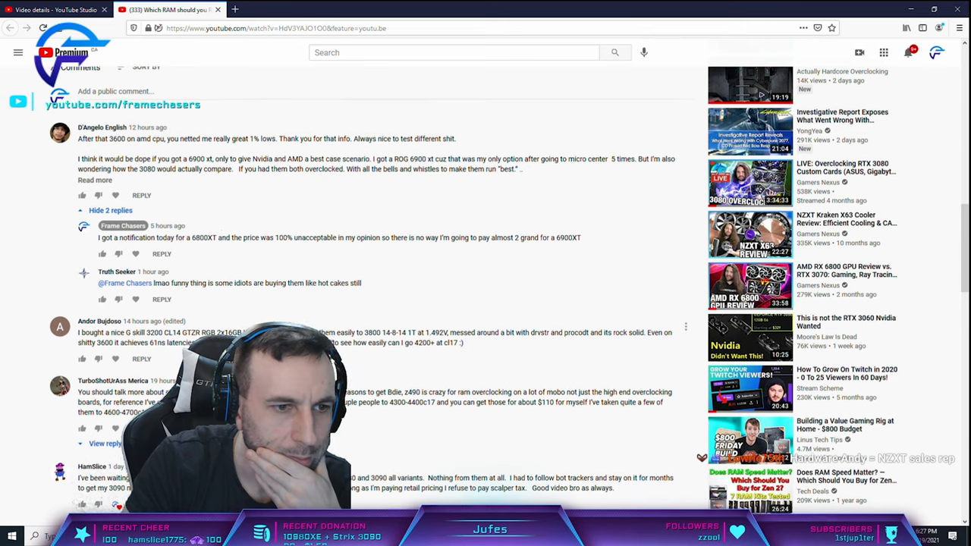
{"action": "scroll", "scroll_direction": "down", "scroll_amount": 3}
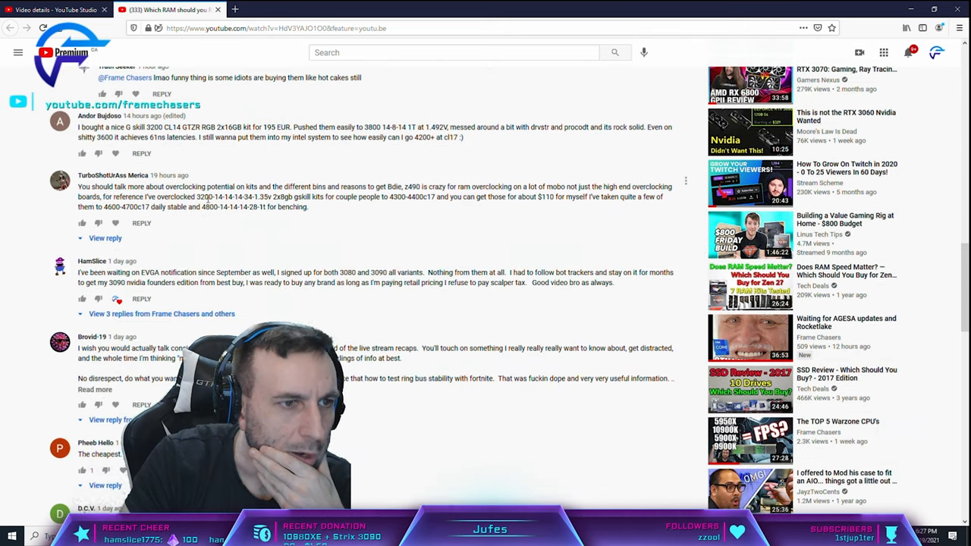
{"action": "left_click_drag", "start_coordinate": [168, 196], "coordinate": [311, 207]}
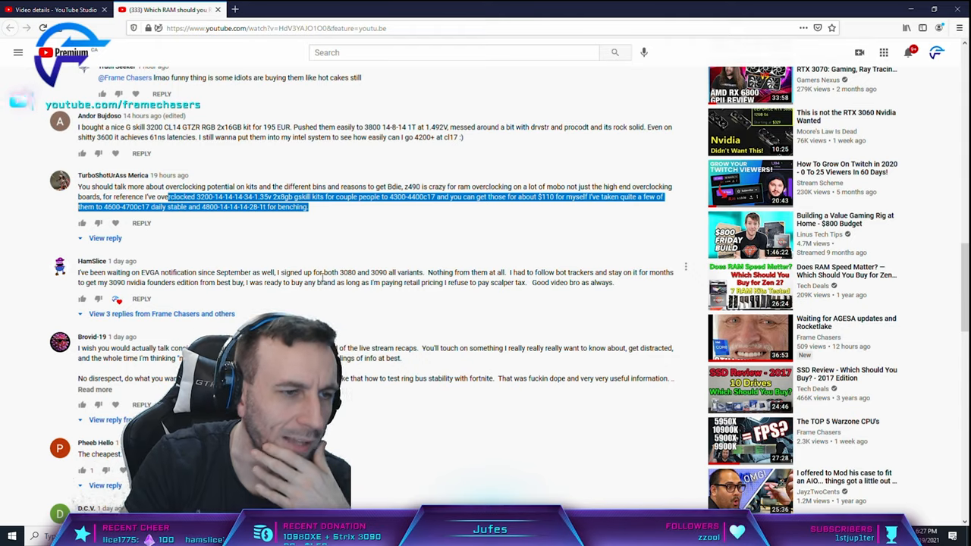
- Scroll further and expand the three replies to the Warzone RAM question
{"action": "scroll", "scroll_direction": "down", "scroll_amount": 3}
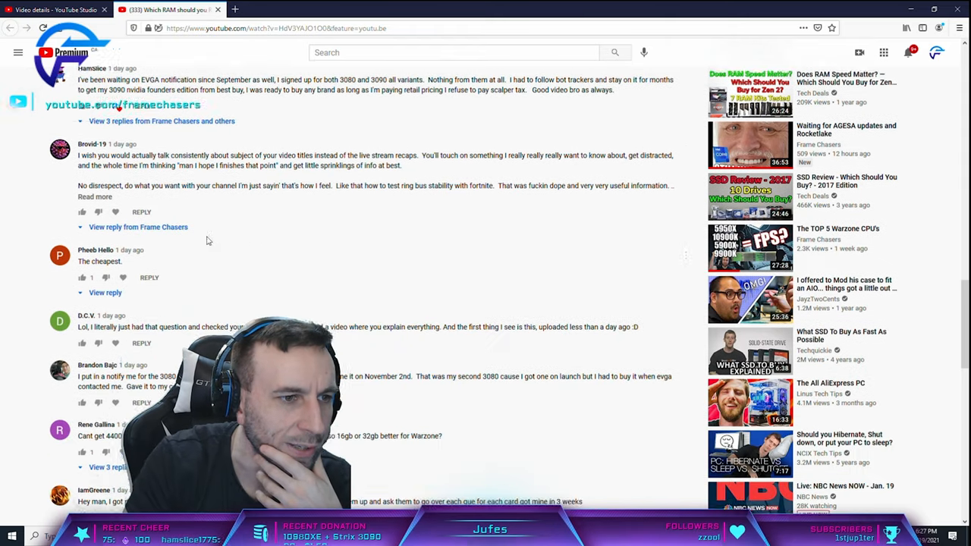
{"action": "scroll", "scroll_direction": "down", "scroll_amount": 3}
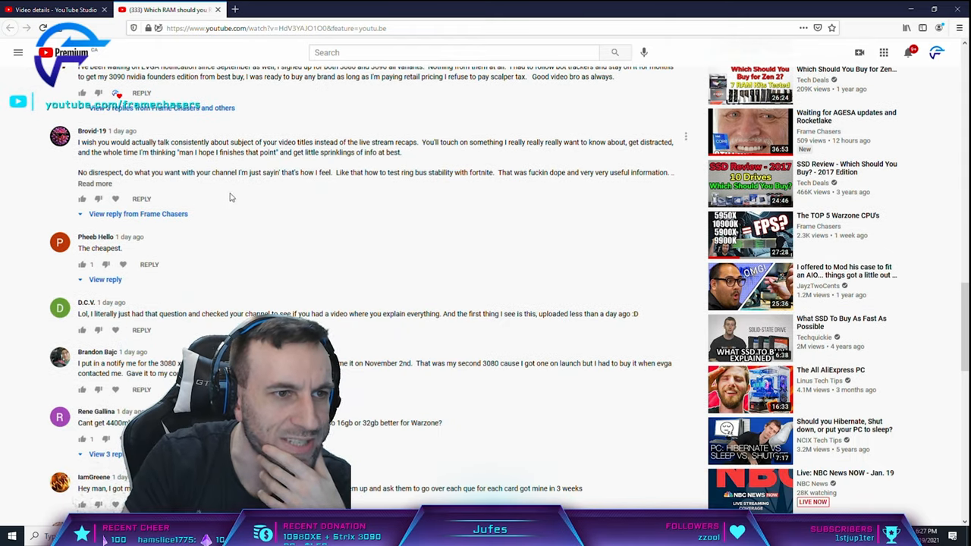
{"action": "scroll", "scroll_direction": "down", "scroll_amount": 3}
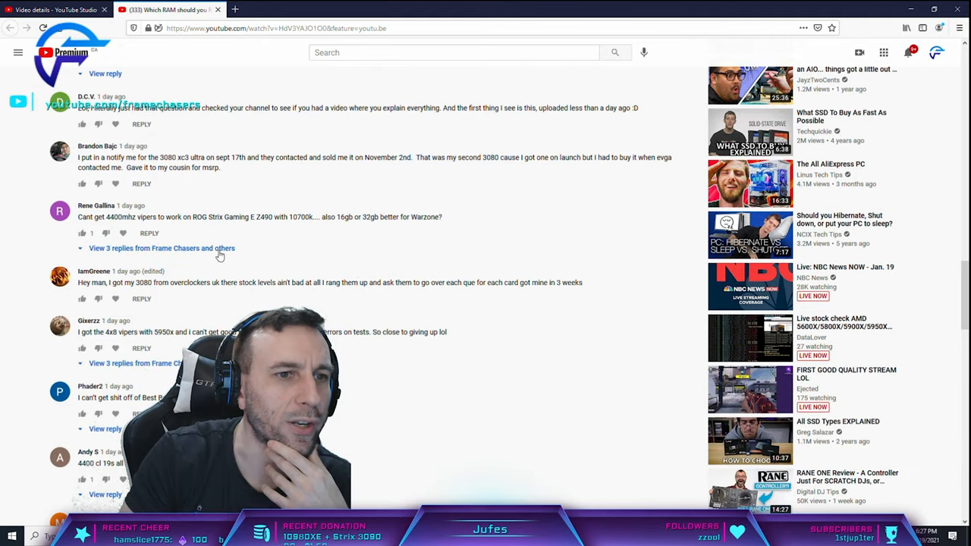
{"action": "left_click", "coordinate": [160, 248]}
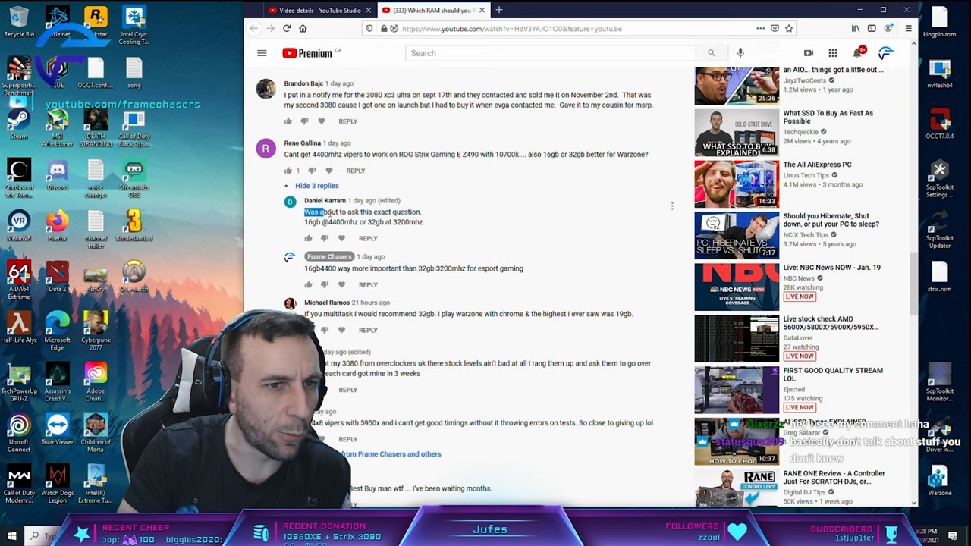
- Highlight the first reply's opening words and the 32gb 3200mhz option in the Warzone thread
{"action": "left_click_drag", "start_coordinate": [304, 212], "coordinate": [423, 222]}
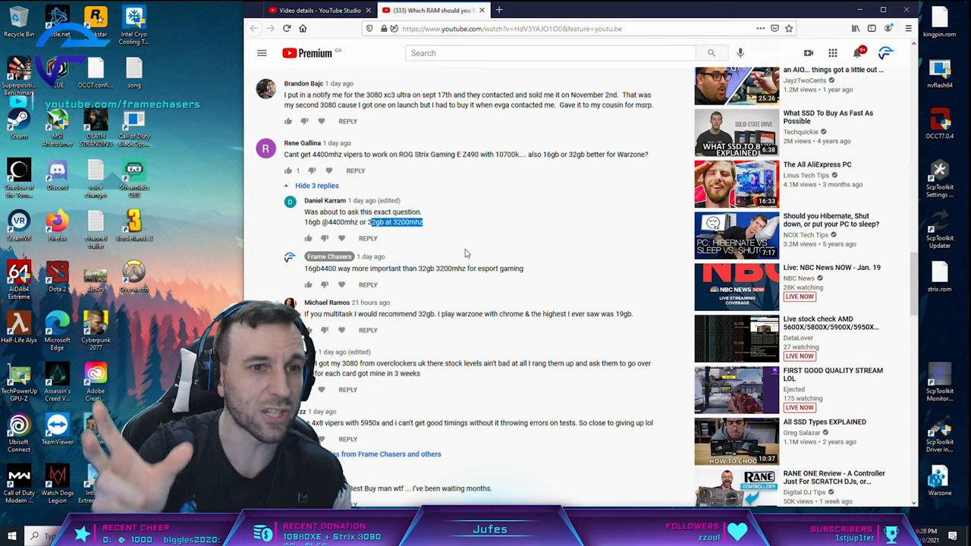
{"action": "double_click", "coordinate": [311, 269]}
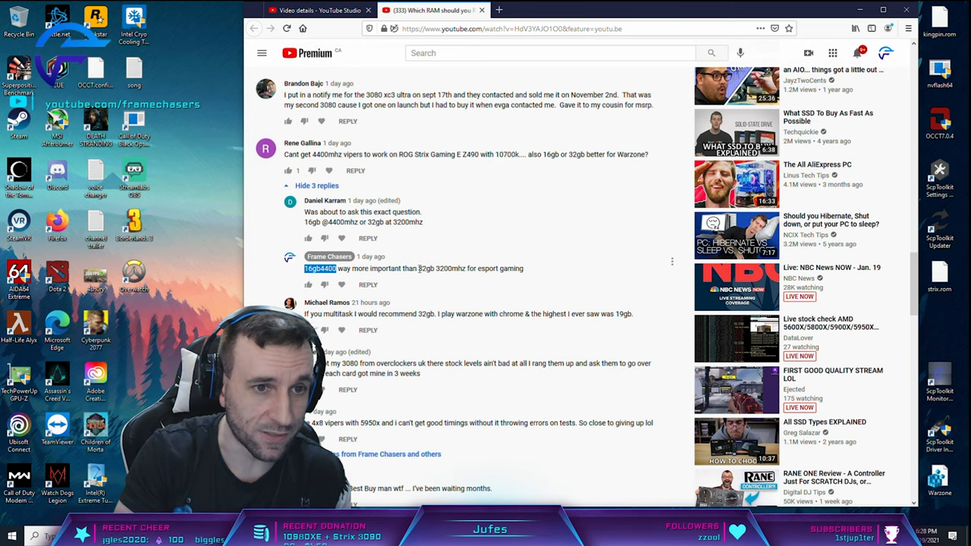
{"action": "left_click_drag", "start_coordinate": [417, 269], "coordinate": [523, 269]}
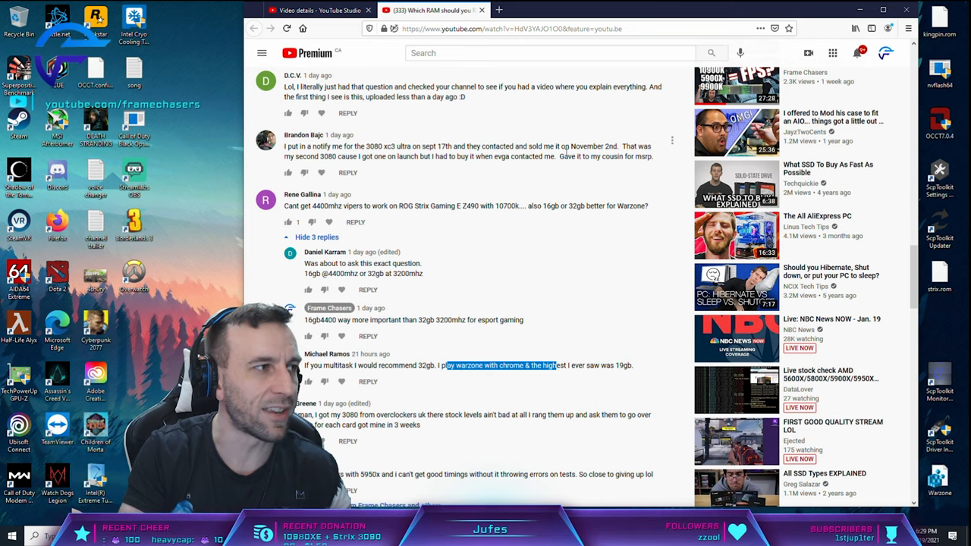
{"action": "mouse_move", "coordinate": [508, 365]}
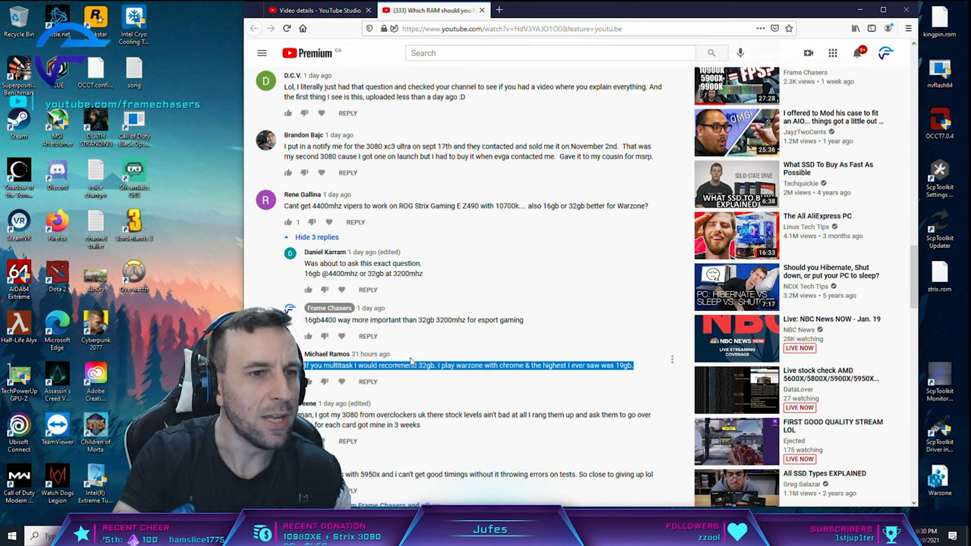
{"action": "scroll", "scroll_direction": "up", "scroll_amount": 3}
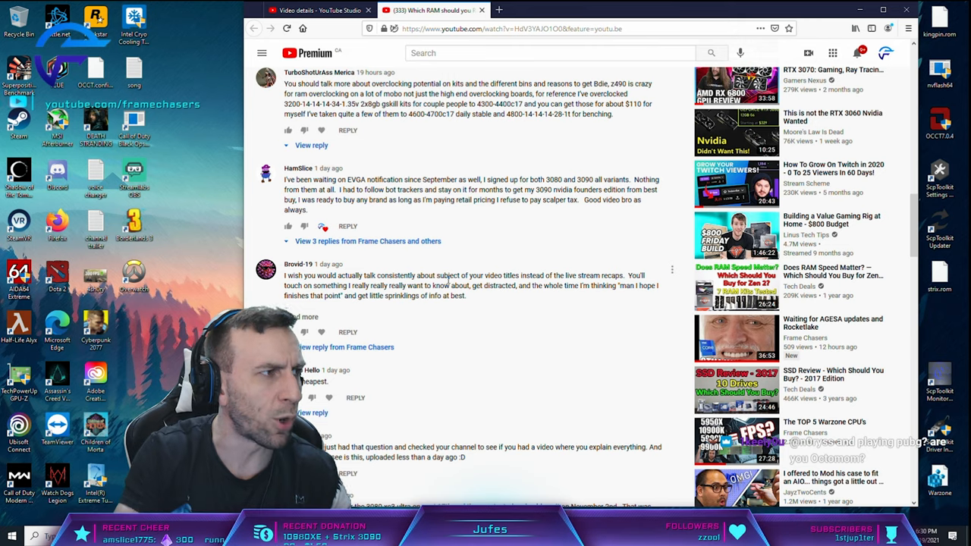
{"action": "scroll", "scroll_direction": "up", "scroll_amount": 3}
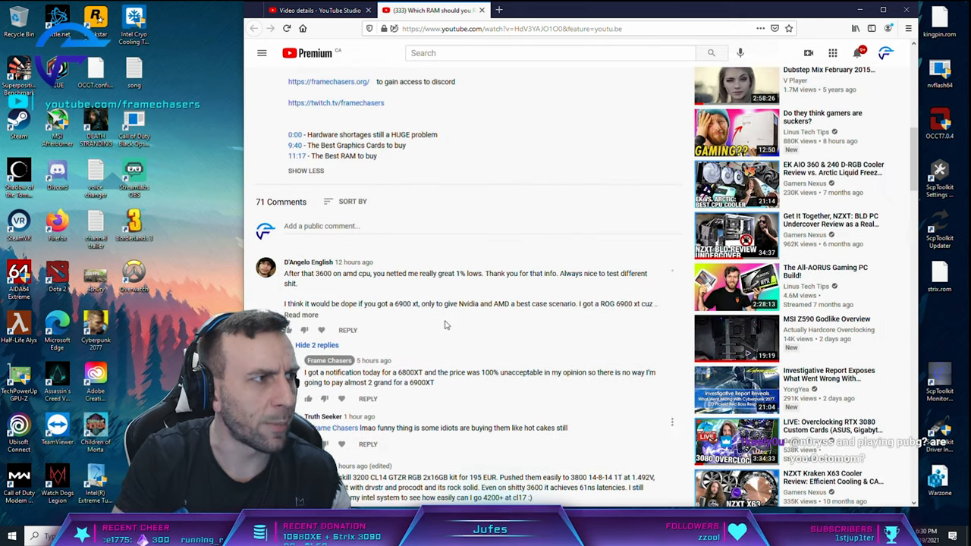
{"action": "scroll", "scroll_direction": "up", "scroll_amount": 3}
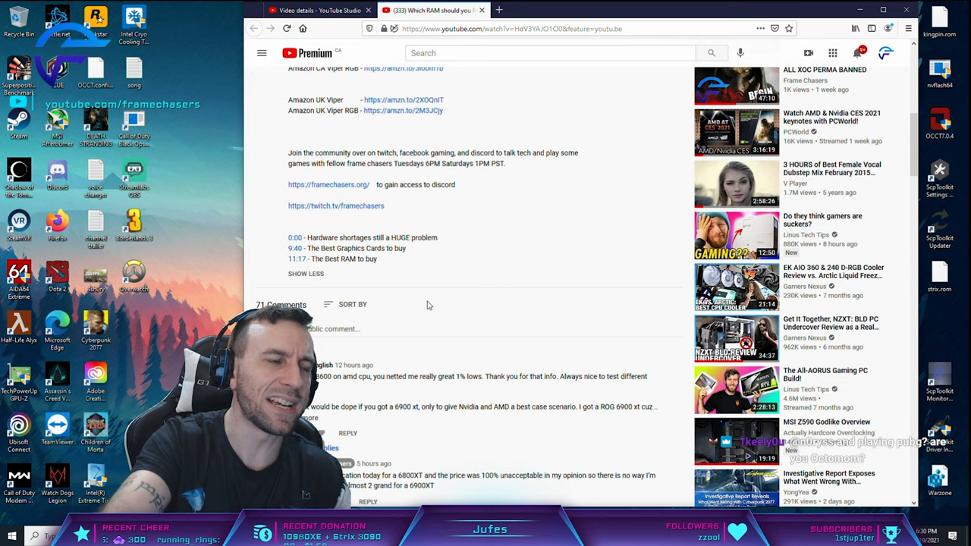